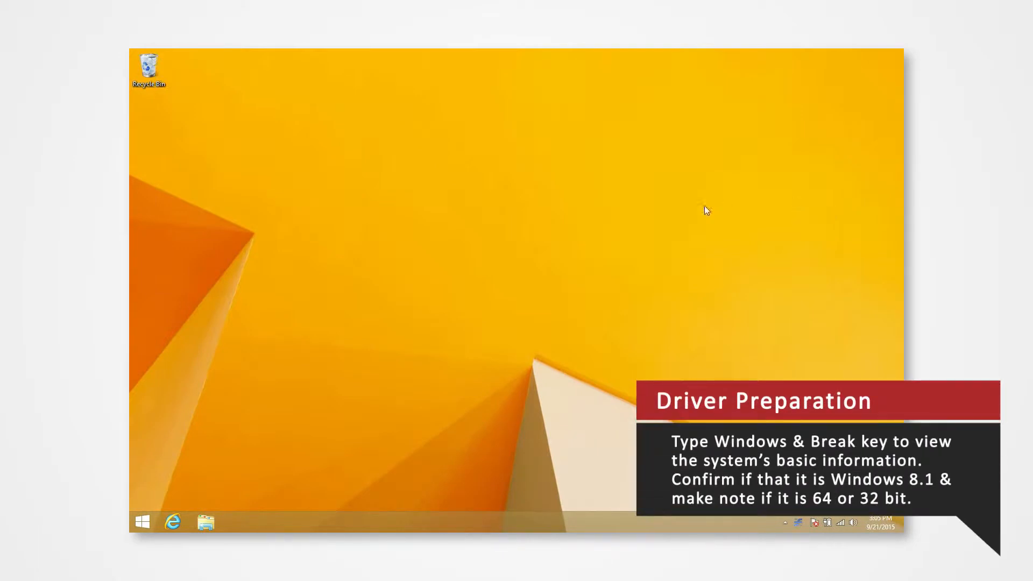
{"action": "mouse_move", "coordinate": [666, 219]}
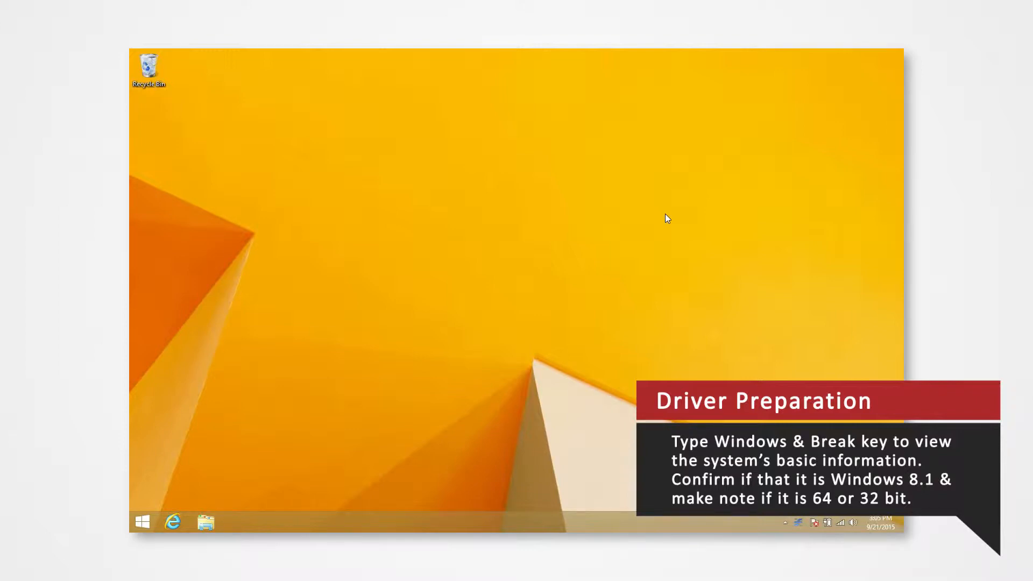
- Show the System page confirming the Windows 8.1 edition and 64-bit system type
{"action": "key", "text": "Win+Pause"}
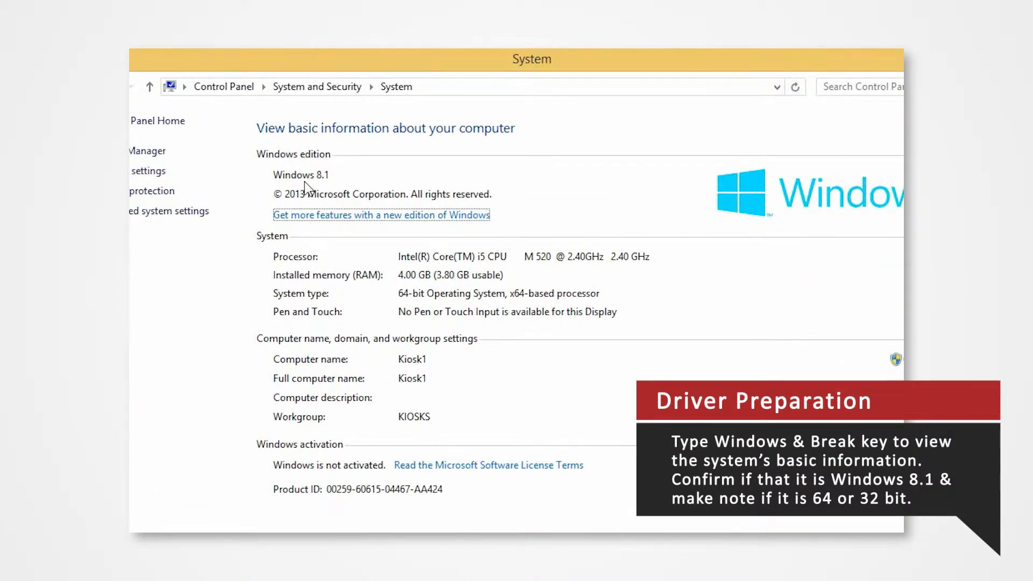
{"action": "mouse_move", "coordinate": [409, 307]}
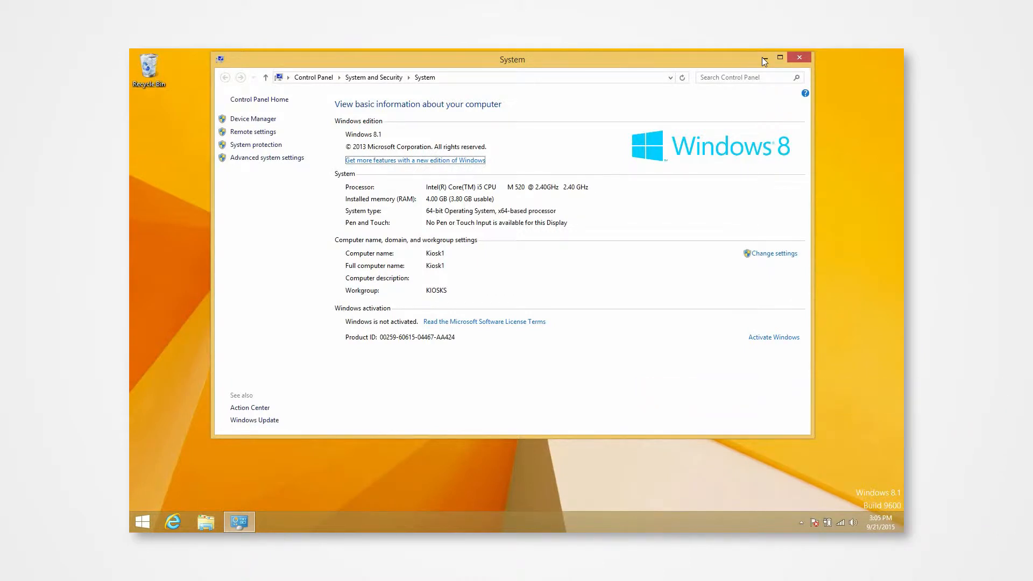
- Browse to me-vis.com and reach Products > Professional Printers
{"action": "left_click", "coordinate": [798, 57]}
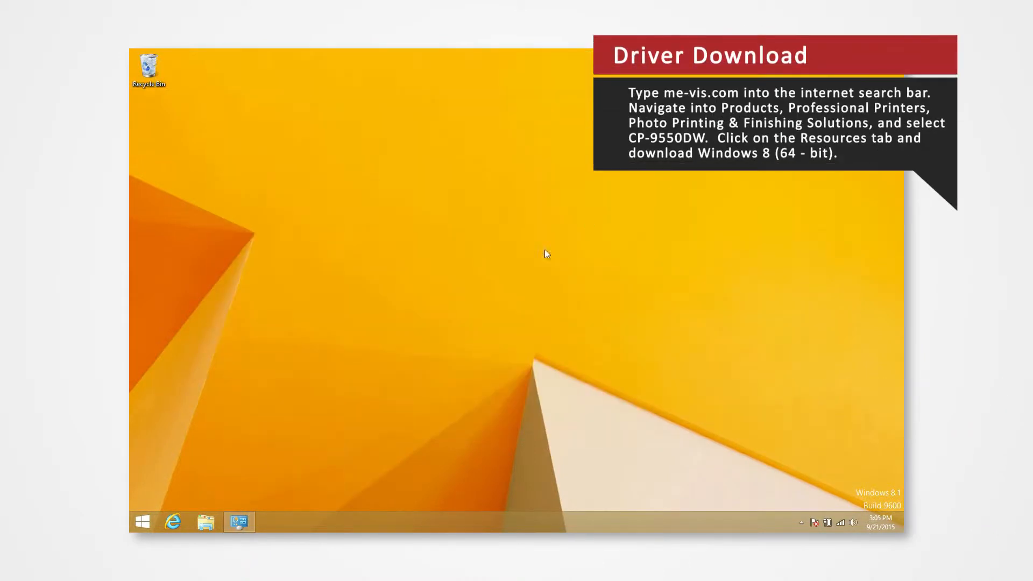
{"action": "mouse_move", "coordinate": [172, 521]}
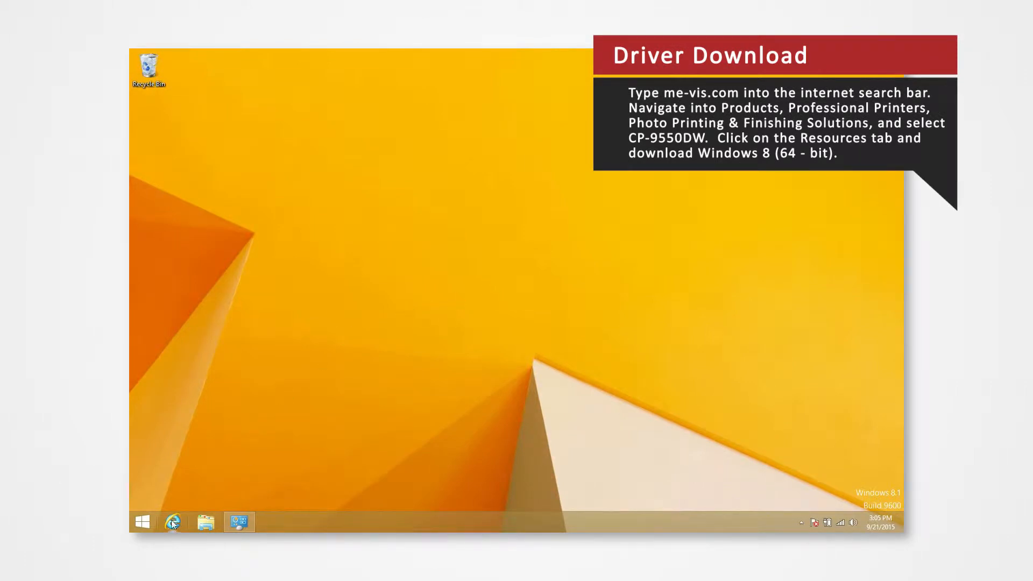
{"action": "left_click", "coordinate": [172, 522]}
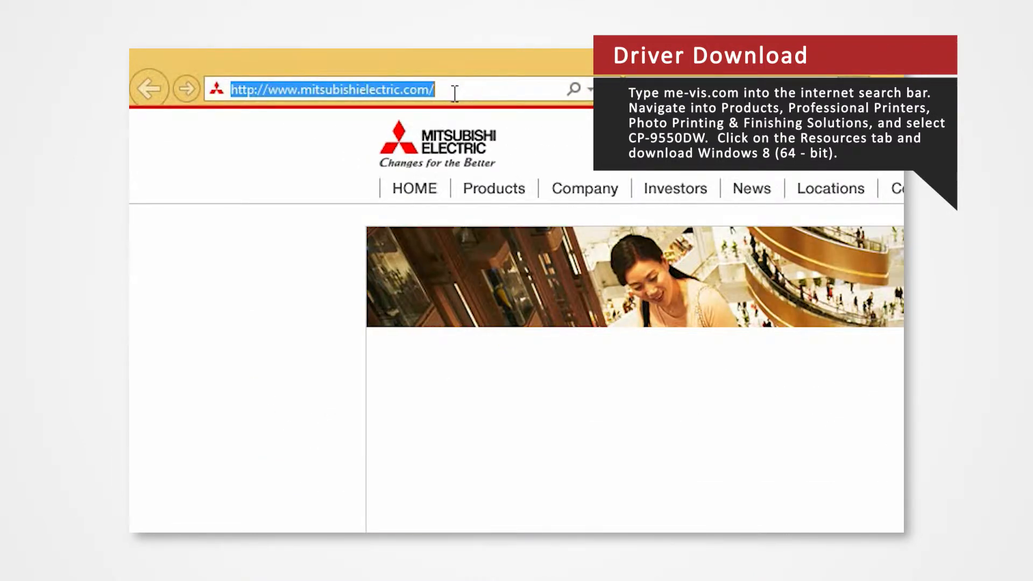
{"action": "type", "text": "me-vis.com/"}
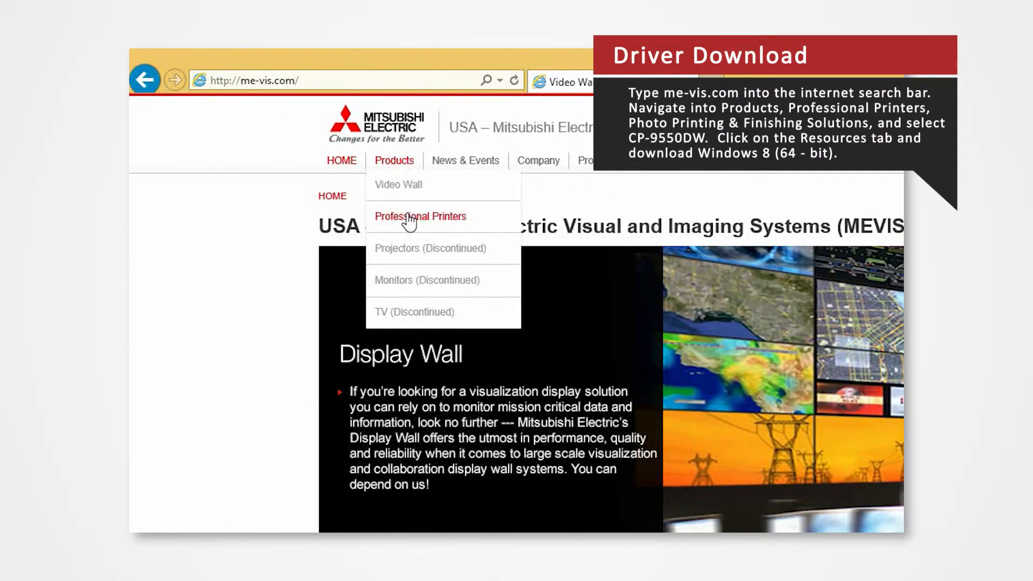
{"action": "left_click", "coordinate": [421, 216]}
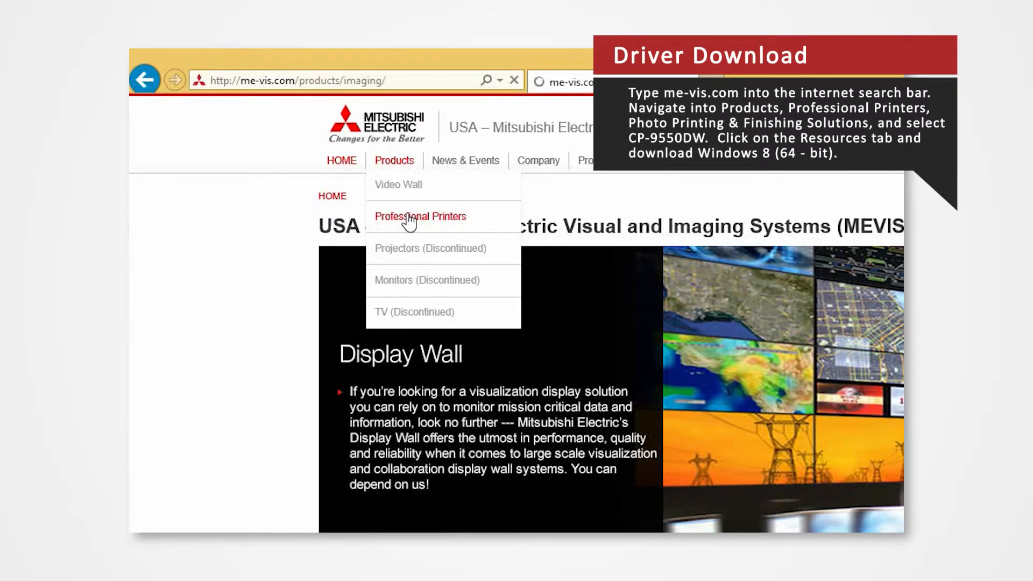
{"action": "left_click", "coordinate": [420, 216]}
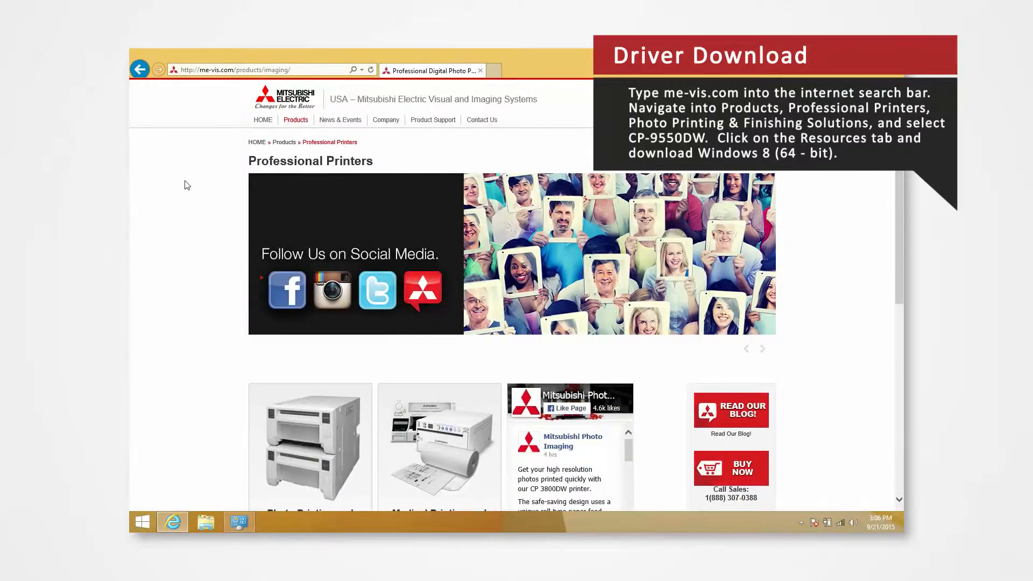
- Select the CP-9550DW, show its Resources list and bring up options for the Windows 8 (64-bit) driver link
{"action": "scroll", "scroll_direction": "down", "scroll_amount": 3}
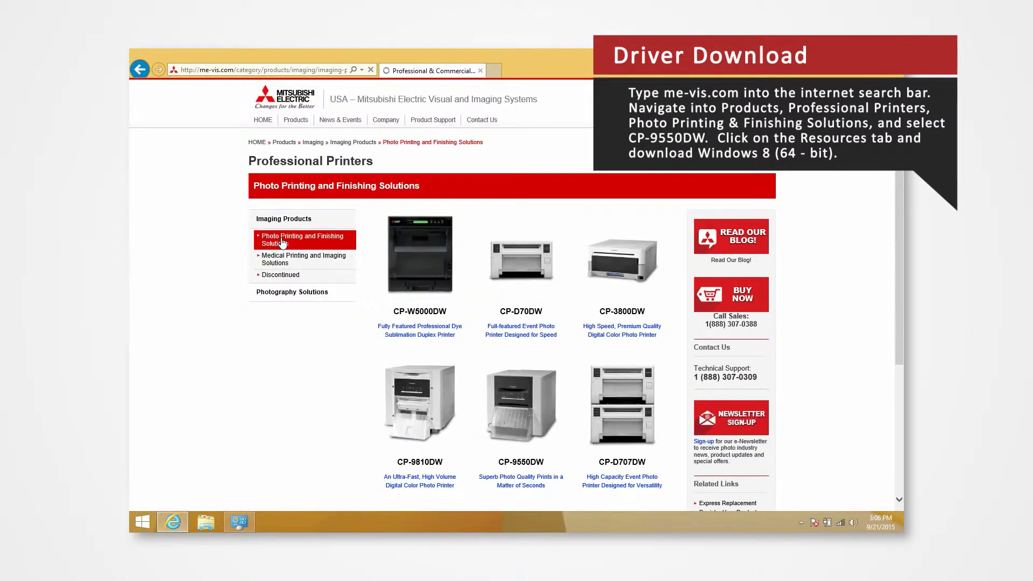
{"action": "mouse_move", "coordinate": [326, 368]}
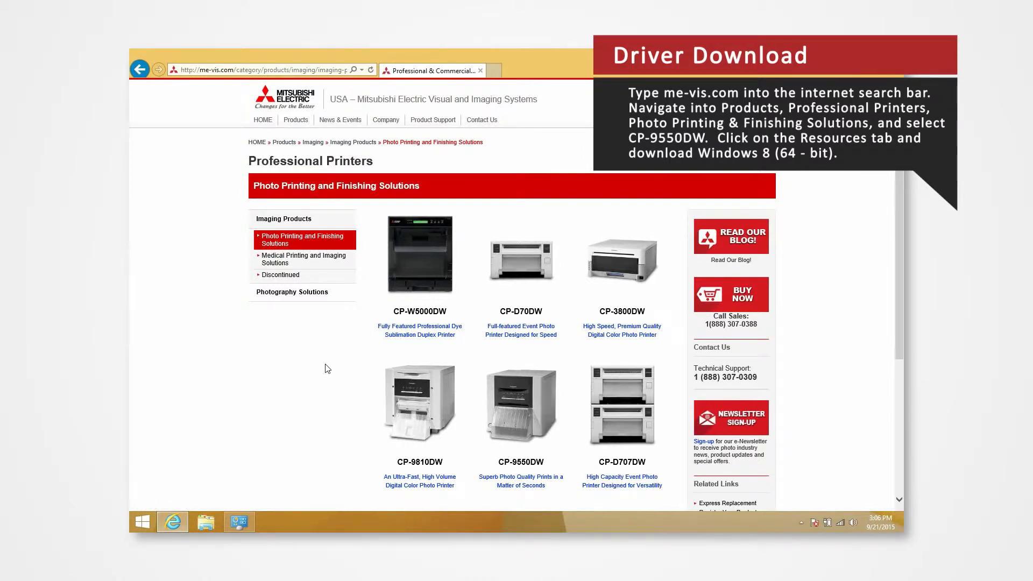
{"action": "scroll", "scroll_direction": "down", "scroll_amount": 3}
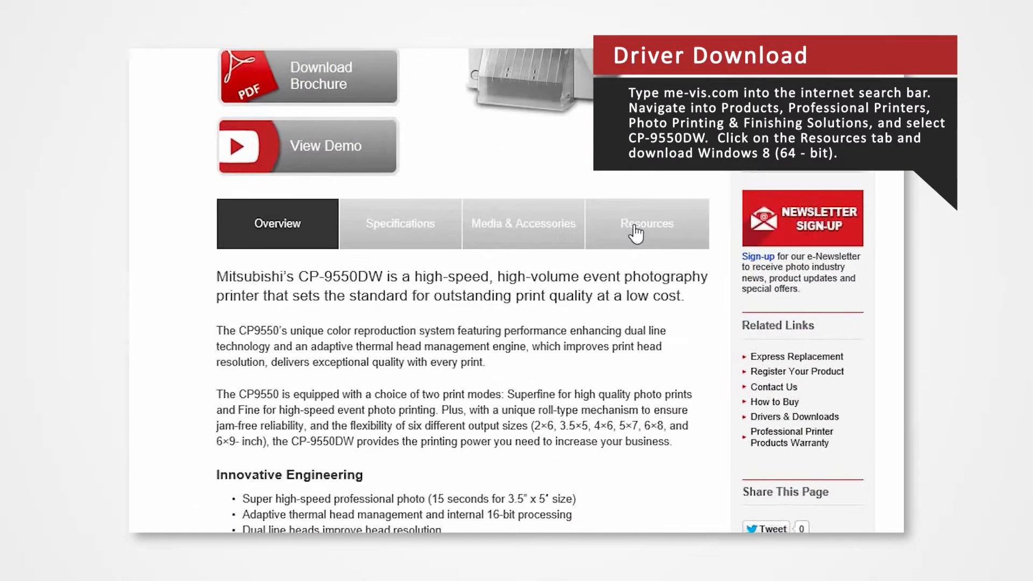
{"action": "left_click", "coordinate": [646, 224]}
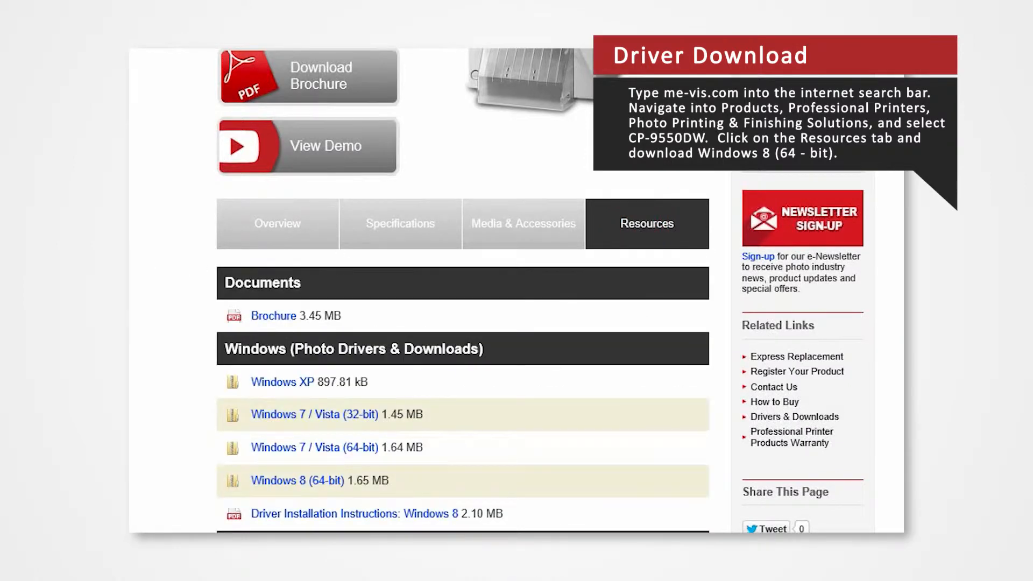
{"action": "scroll", "scroll_direction": "down", "scroll_amount": 3}
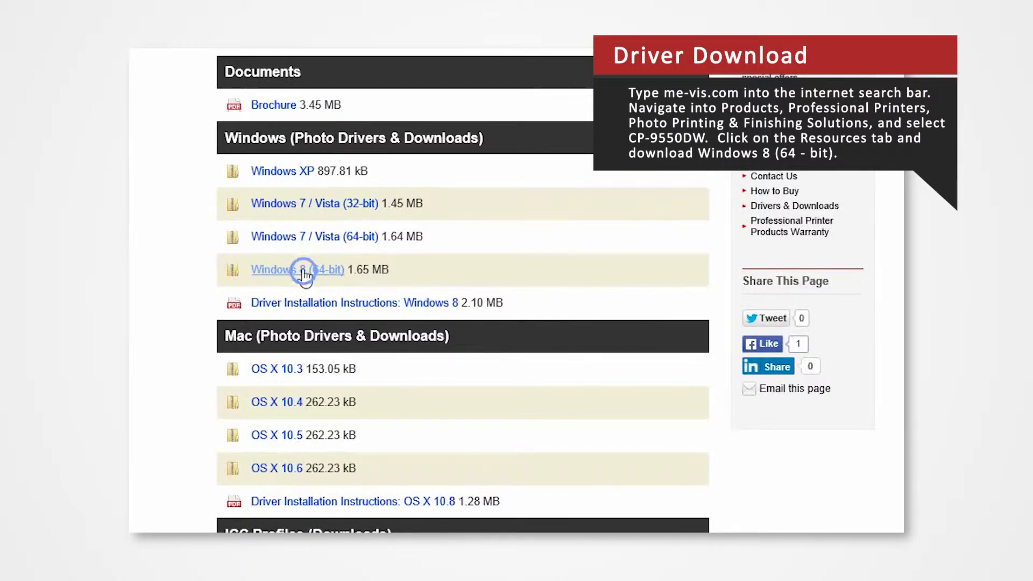
{"action": "right_click", "coordinate": [297, 269]}
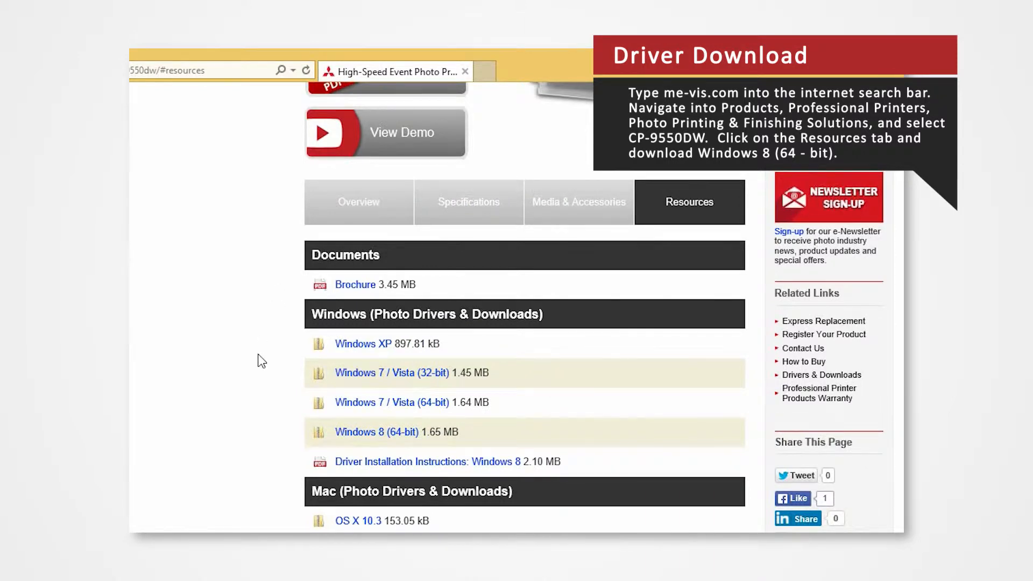
- Save the Windows 8 (64-bit) driver zip CPD9550V_x64_Ver231_S via Save target as
{"action": "left_click", "coordinate": [376, 432]}
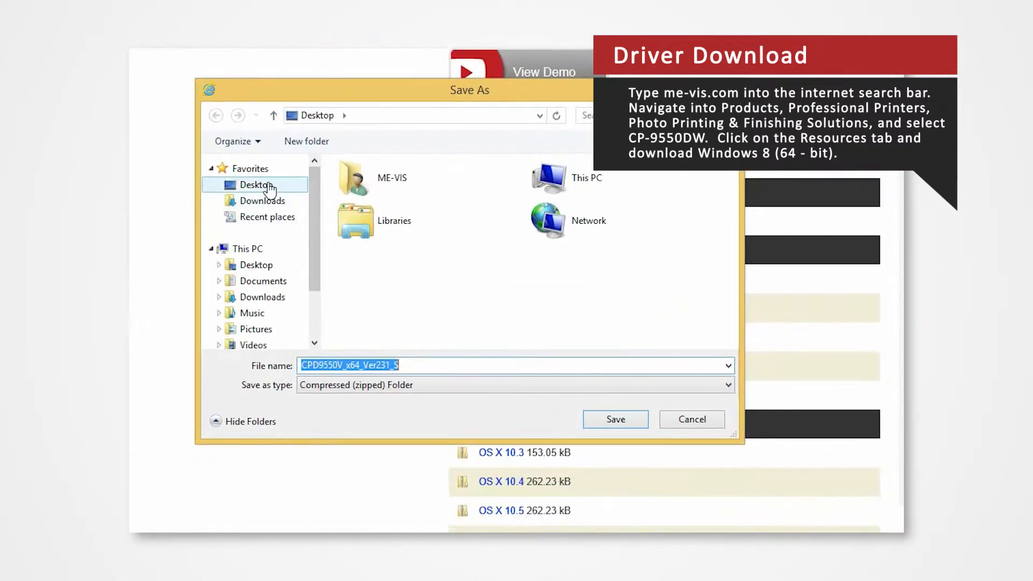
{"action": "mouse_move", "coordinate": [514, 329]}
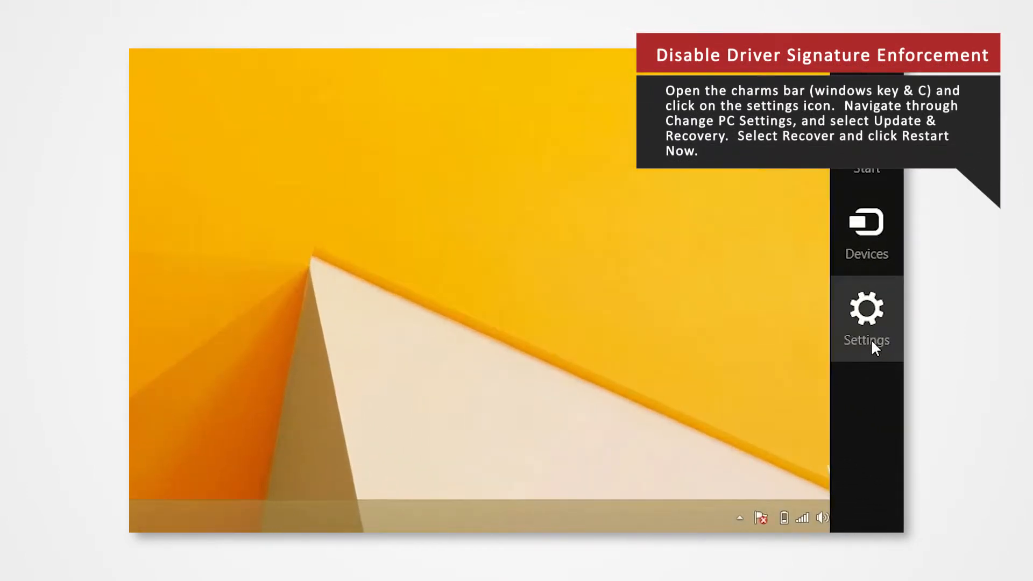
- Go through PC settings > Update and recovery > Recovery and restart into advanced startup
{"action": "left_click", "coordinate": [866, 316]}
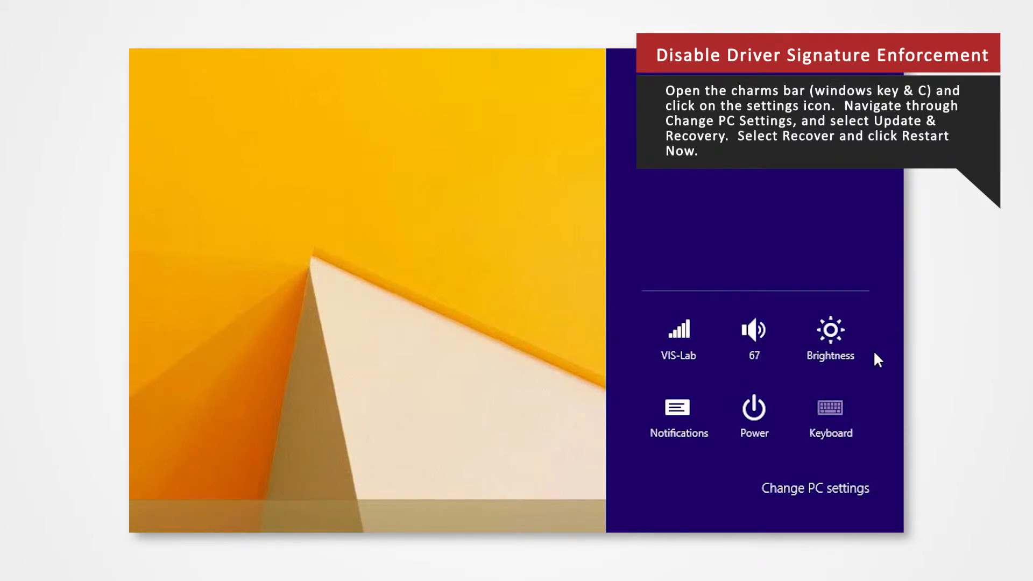
{"action": "left_click", "coordinate": [814, 489]}
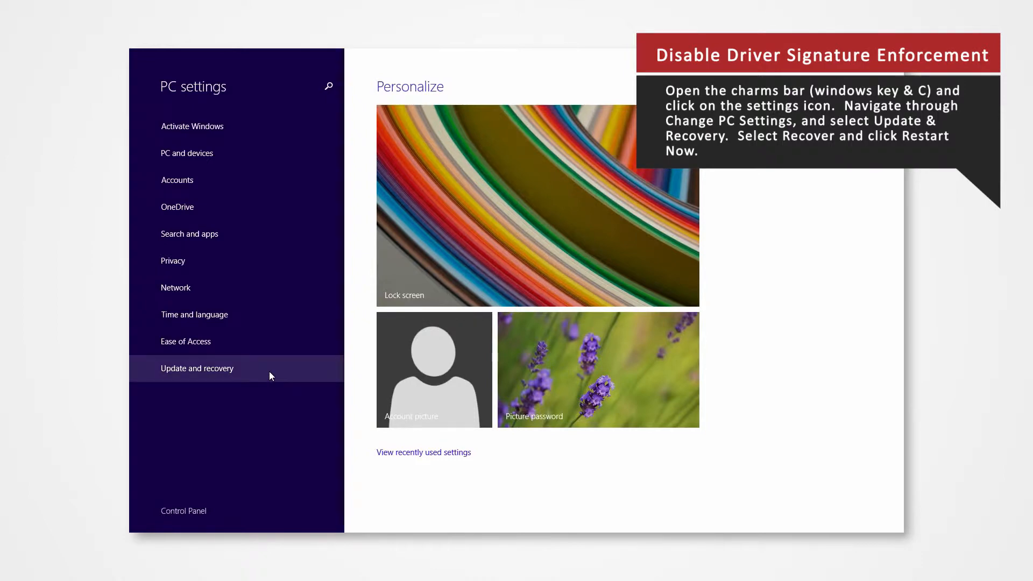
{"action": "left_click", "coordinate": [196, 368]}
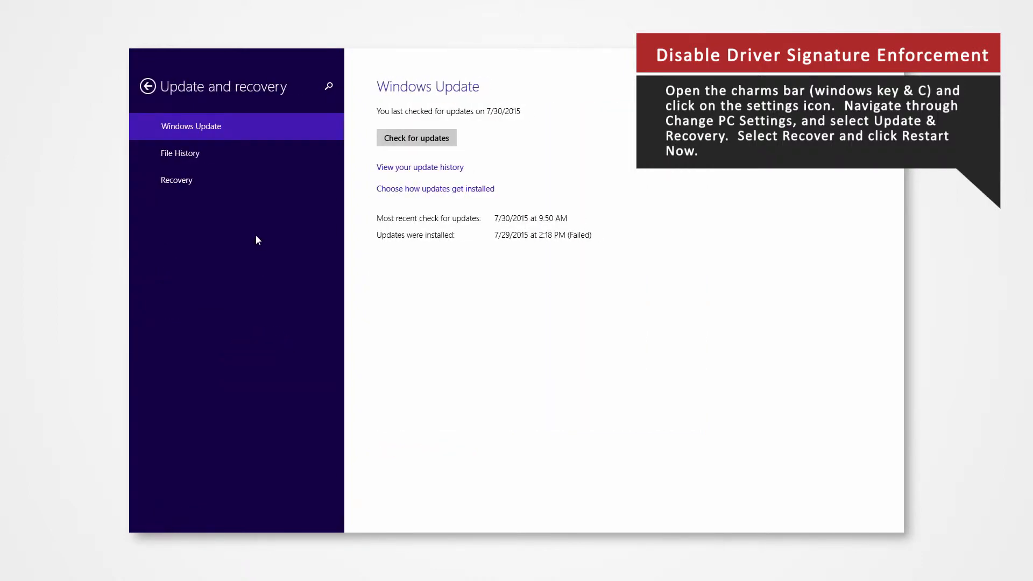
{"action": "left_click", "coordinate": [176, 180]}
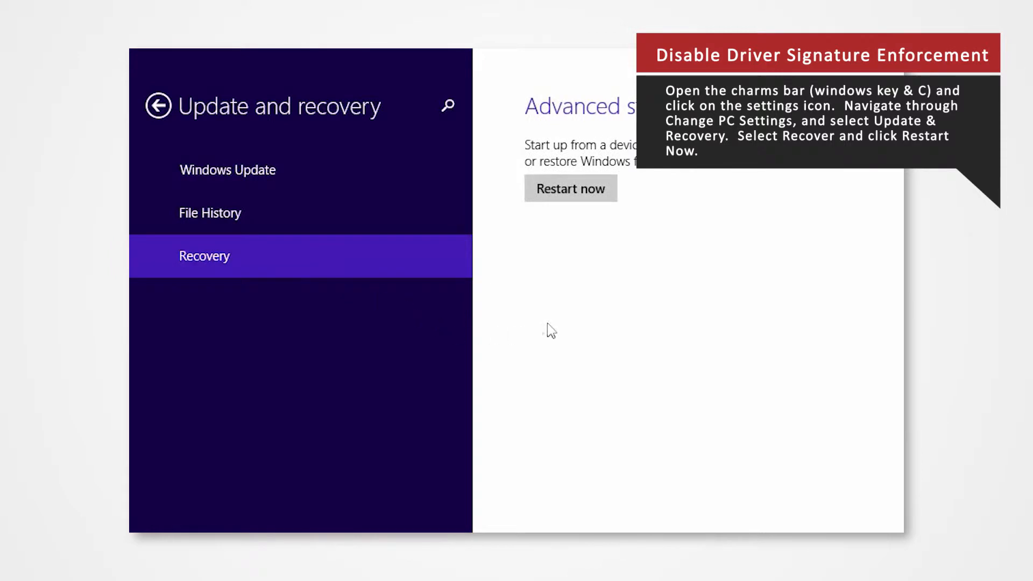
{"action": "mouse_move", "coordinate": [634, 195]}
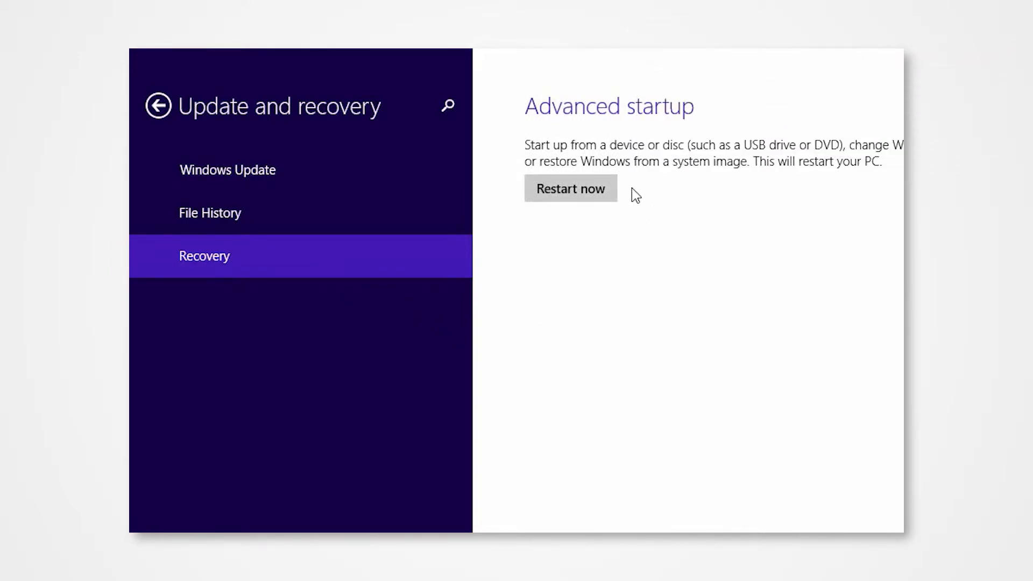
{"action": "left_click", "coordinate": [570, 189]}
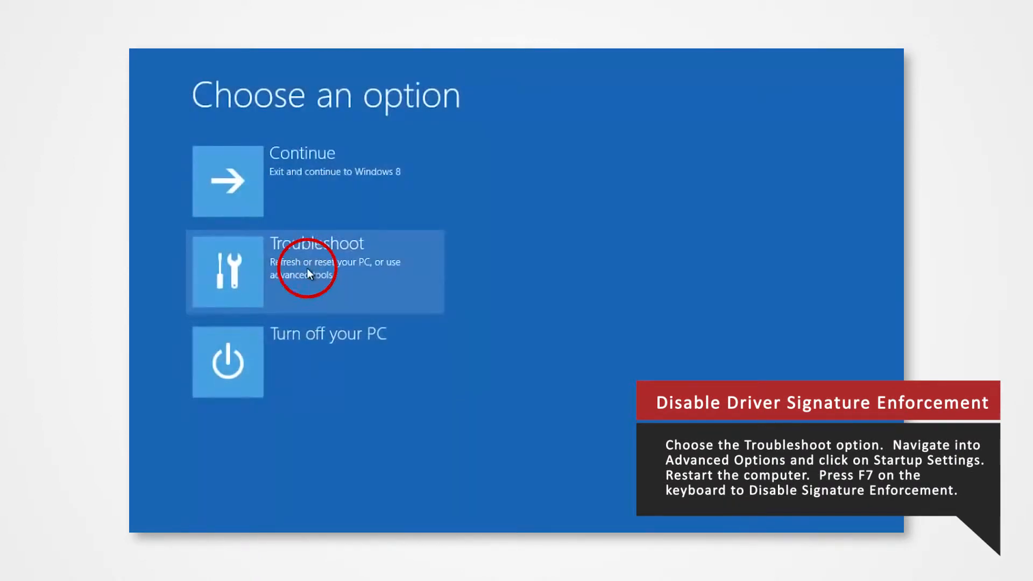
- Choose Troubleshoot > Advanced options > Startup Settings and restart to pick a startup option
{"action": "left_click", "coordinate": [316, 271]}
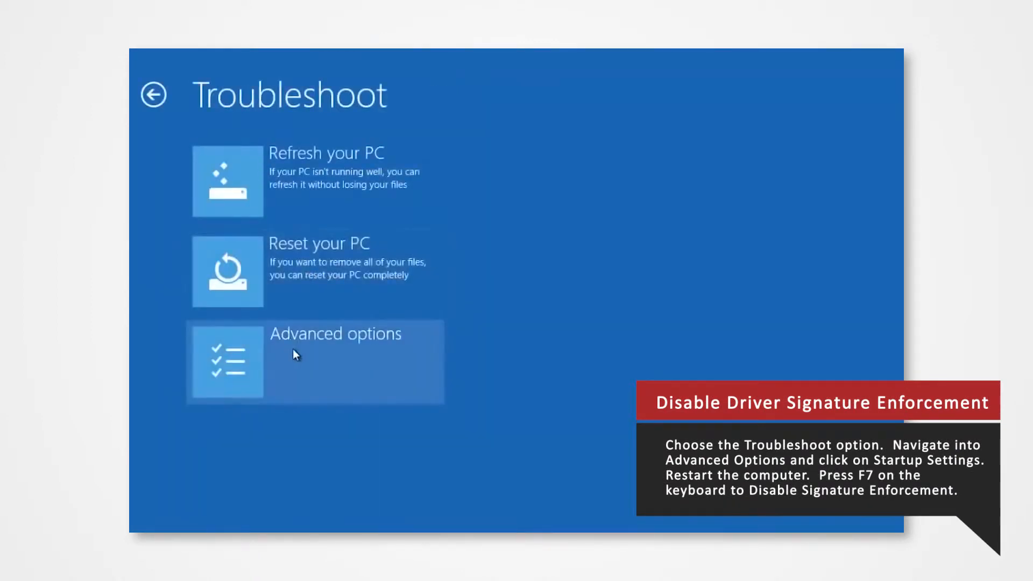
{"action": "left_click", "coordinate": [315, 361]}
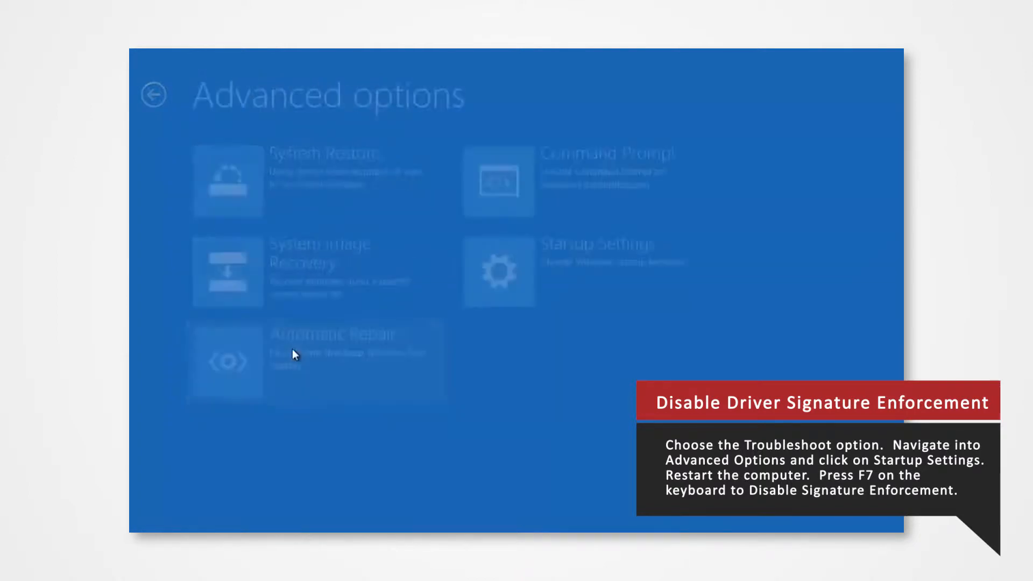
{"action": "mouse_move", "coordinate": [565, 288]}
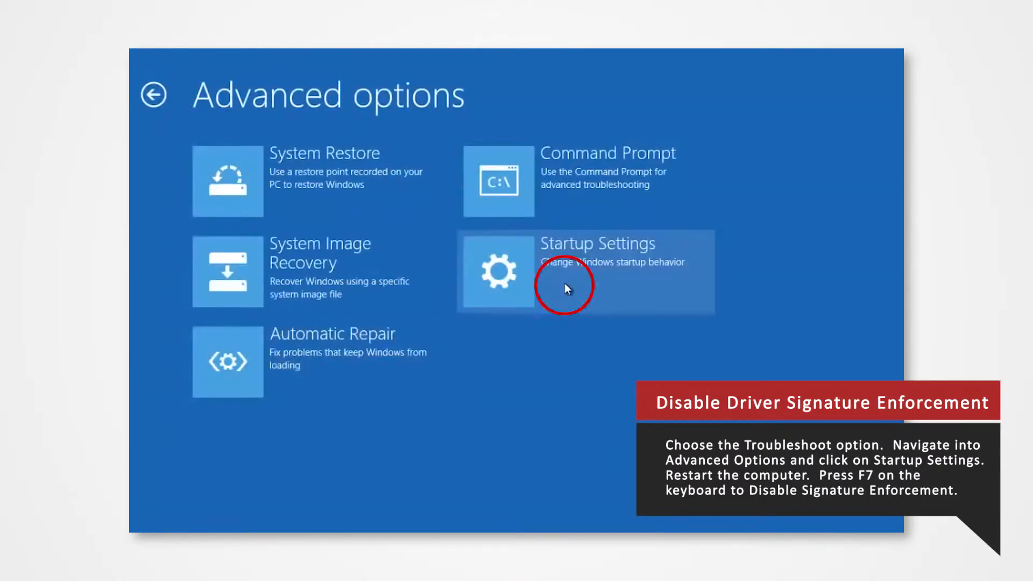
{"action": "left_click", "coordinate": [584, 271]}
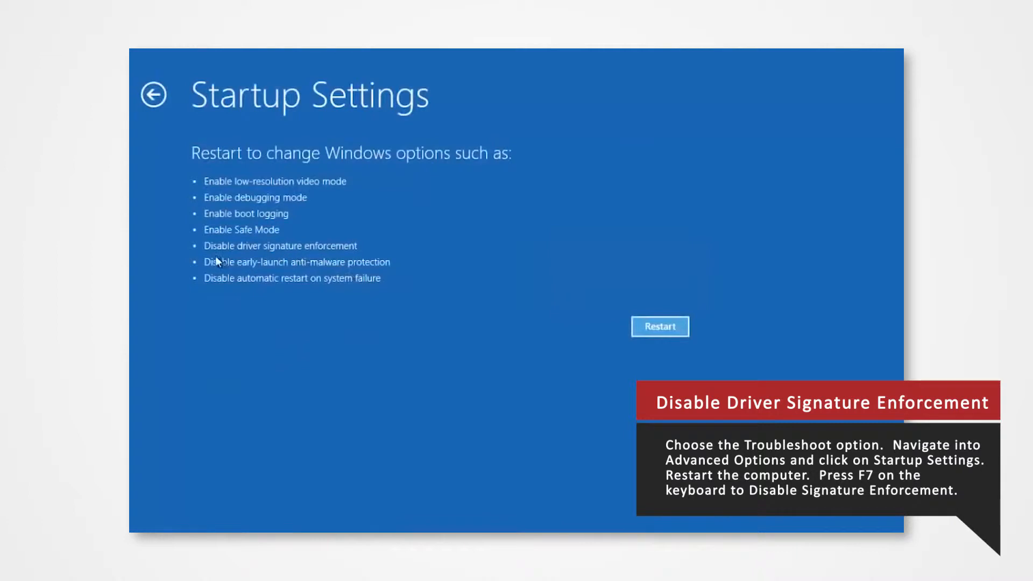
{"action": "mouse_move", "coordinate": [632, 314]}
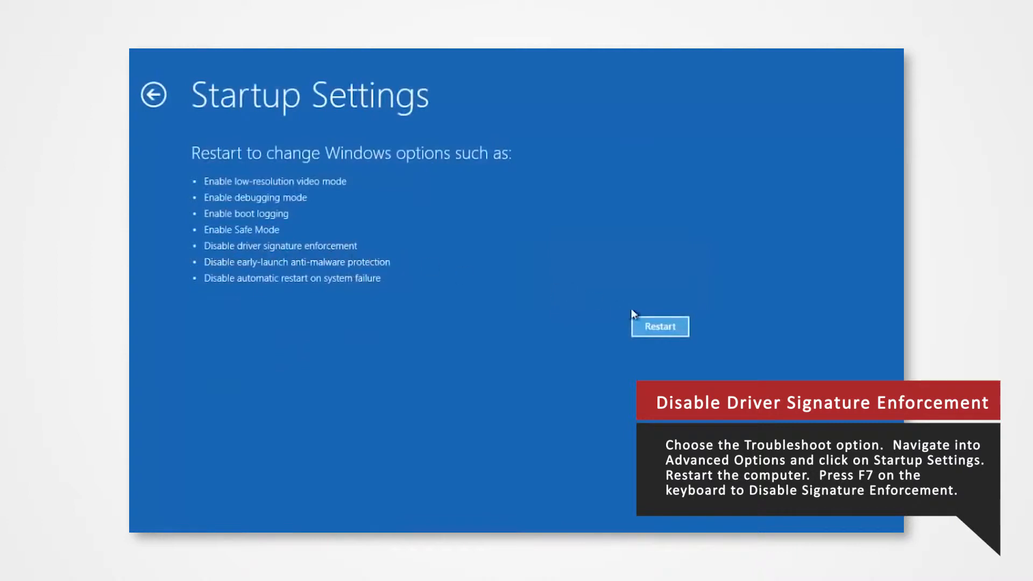
{"action": "left_click", "coordinate": [659, 325]}
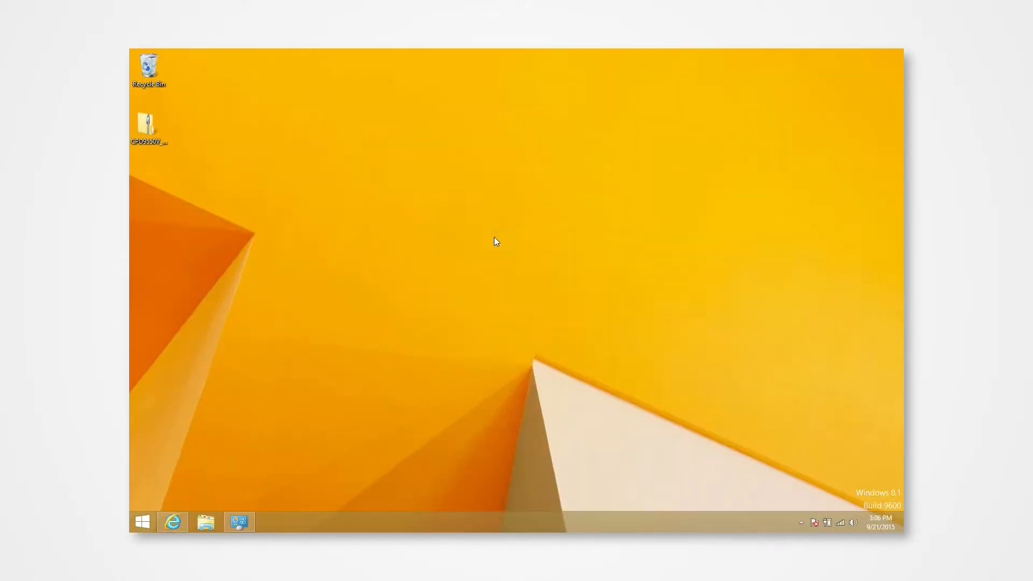
{"action": "mouse_move", "coordinate": [437, 230]}
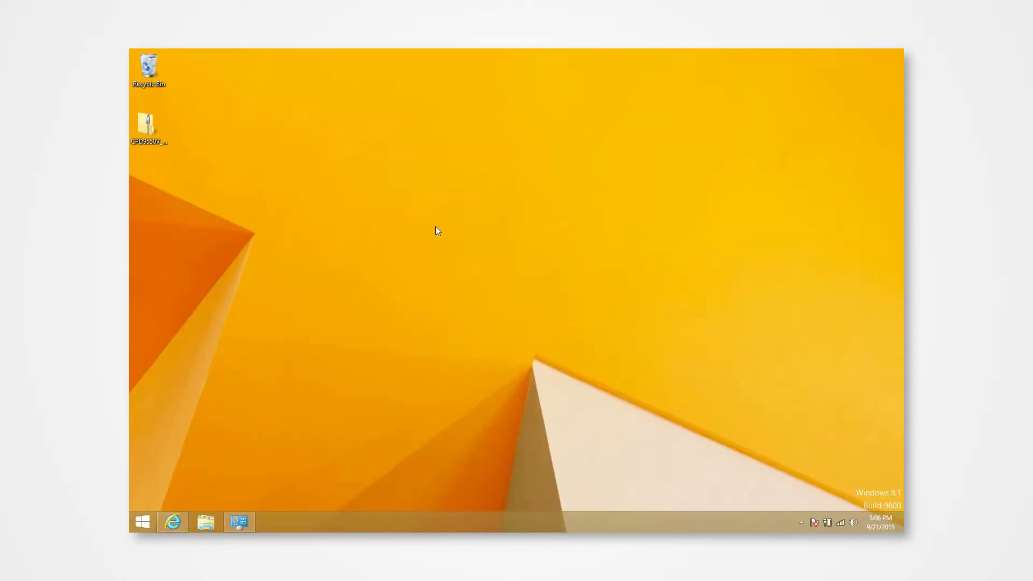
- Extract All from the downloaded driver zip into its own desktop folder
{"action": "right_click", "coordinate": [148, 125]}
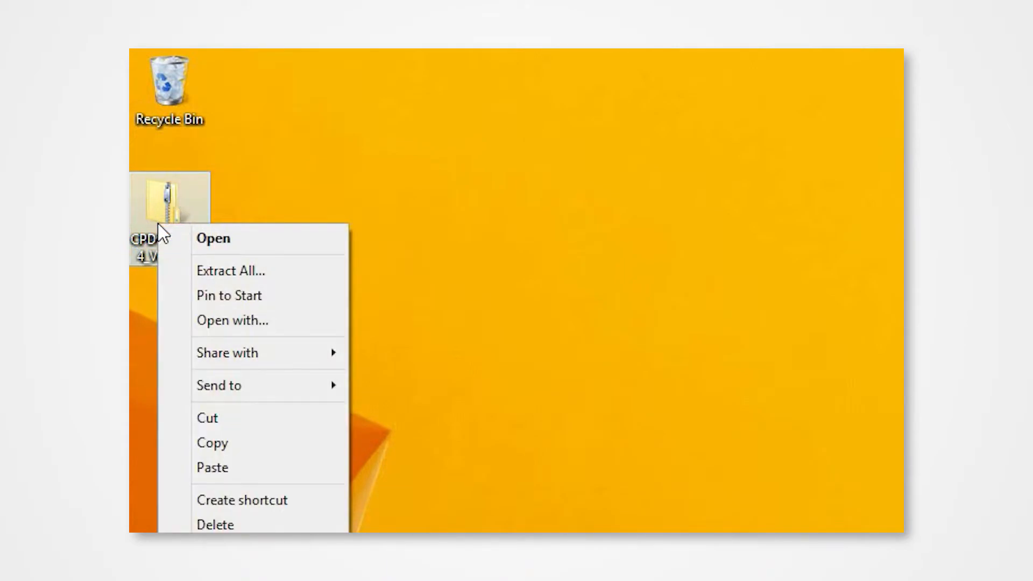
{"action": "mouse_move", "coordinate": [230, 271]}
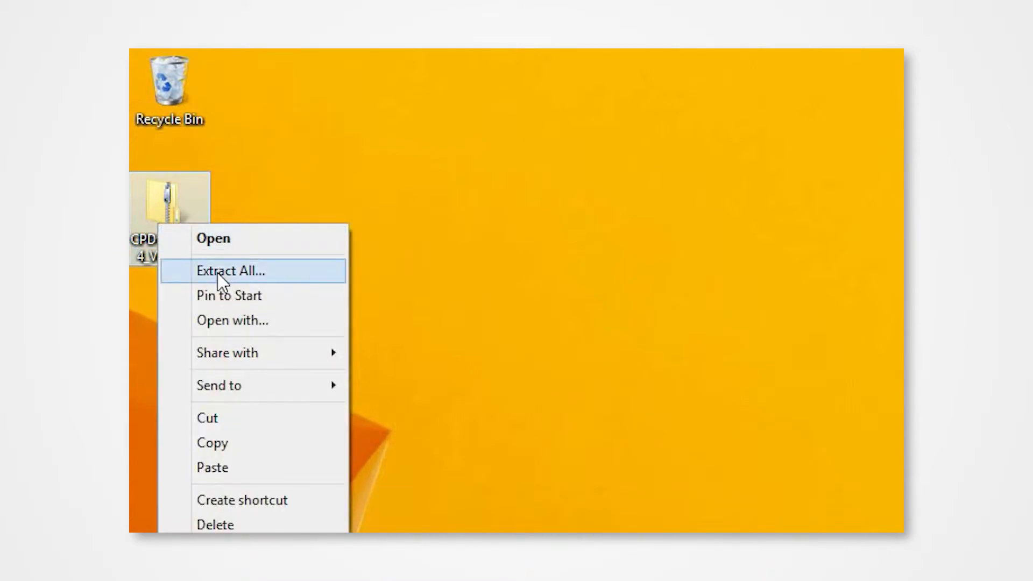
{"action": "left_click", "coordinate": [231, 271]}
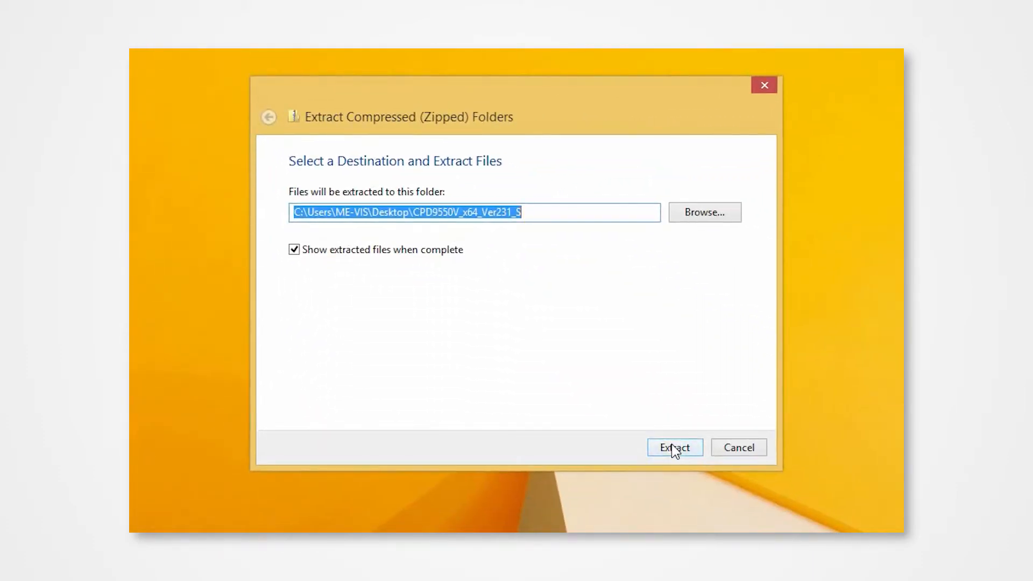
{"action": "left_click", "coordinate": [674, 448]}
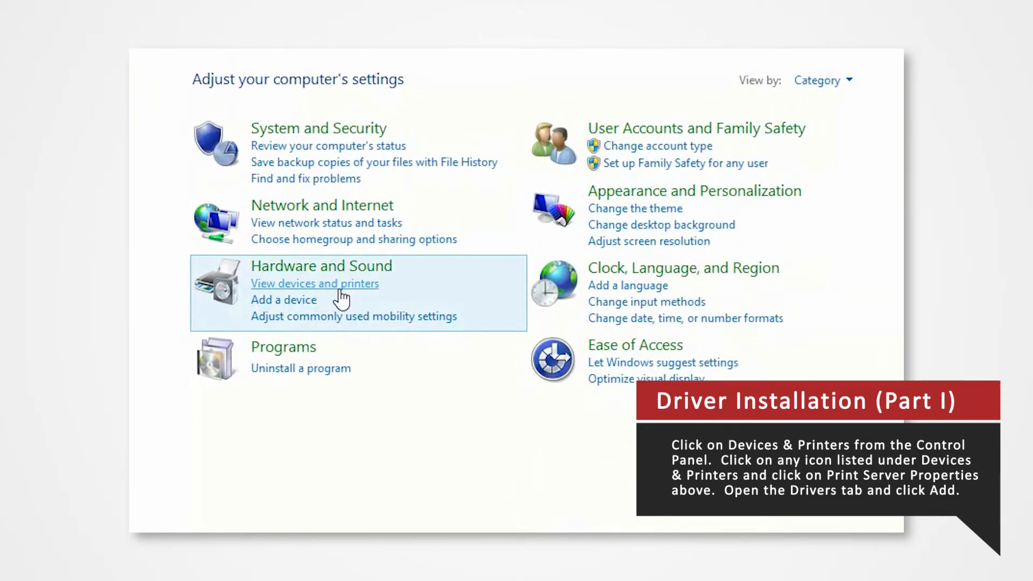
- From Devices and Printers reach Print server properties' Drivers list and add a new driver
{"action": "left_click", "coordinate": [314, 282]}
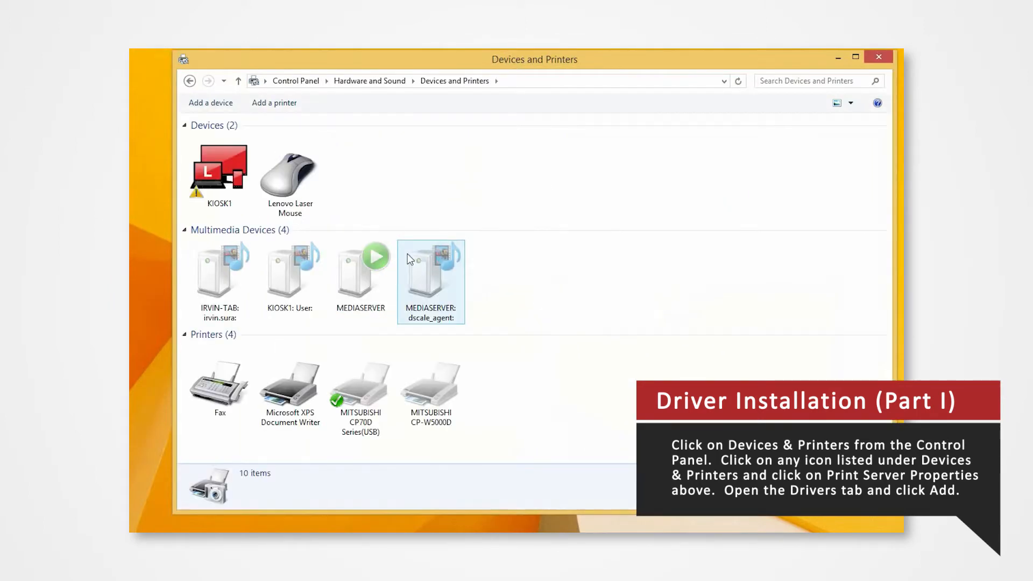
{"action": "left_click", "coordinate": [289, 386]}
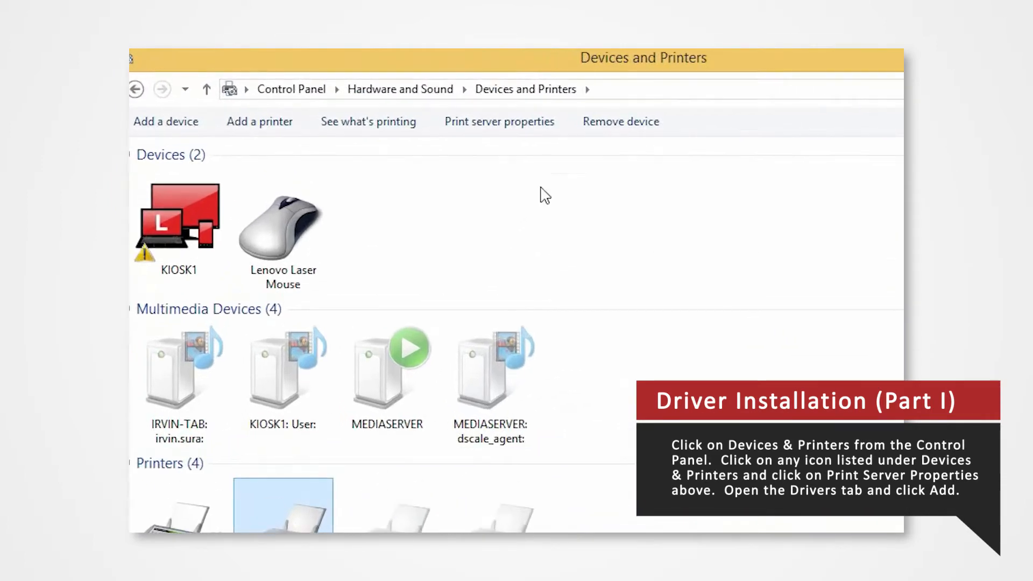
{"action": "left_click", "coordinate": [498, 121]}
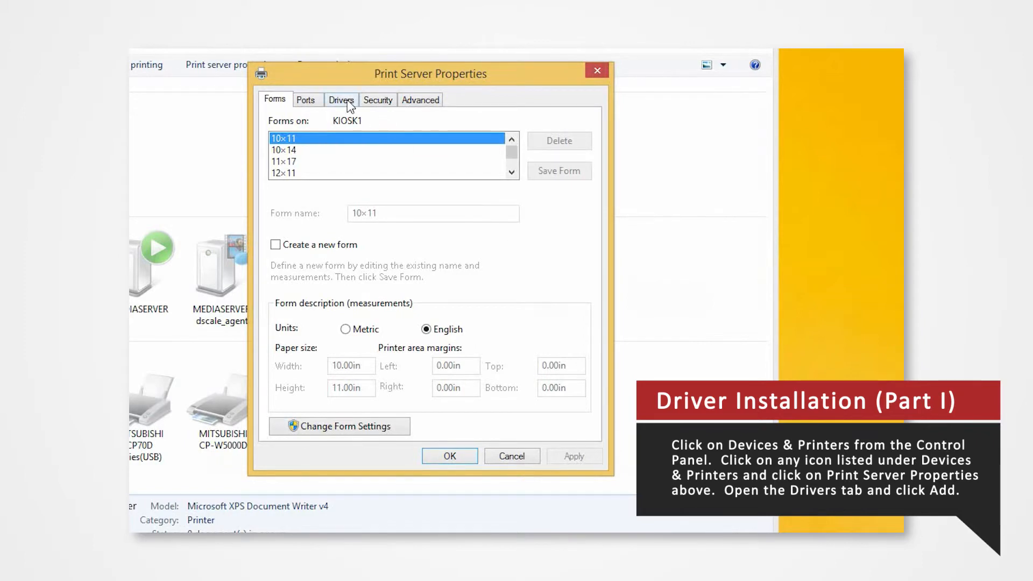
{"action": "left_click", "coordinate": [341, 99]}
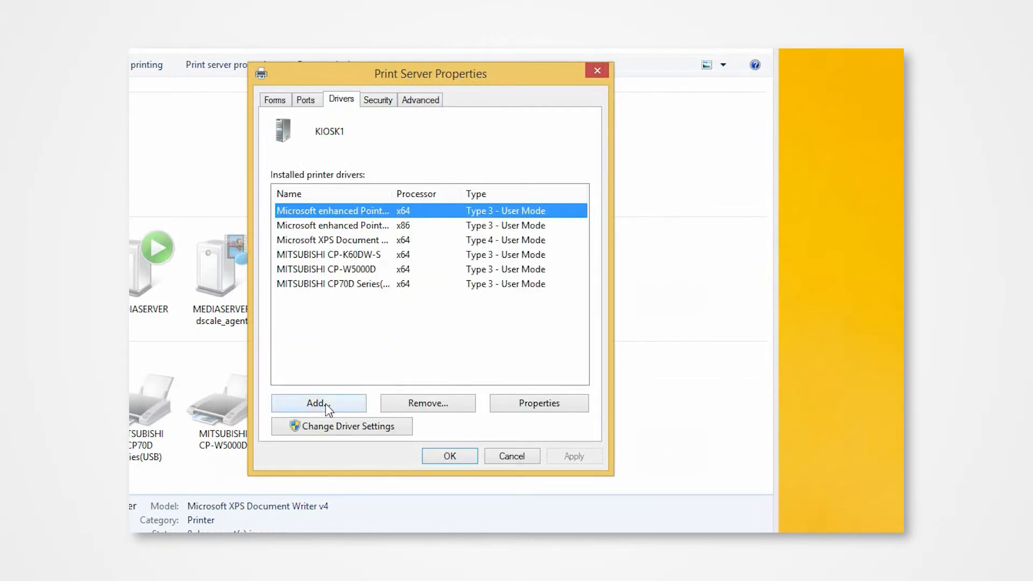
{"action": "left_click", "coordinate": [318, 402]}
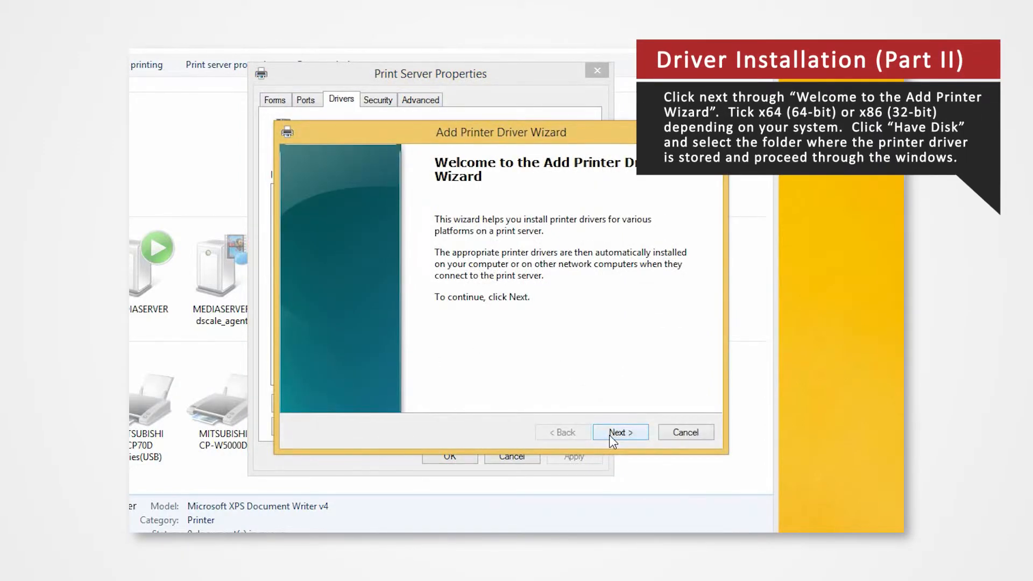
- Continue past the welcome page keeping the x64 processor selected
{"action": "left_click", "coordinate": [620, 432]}
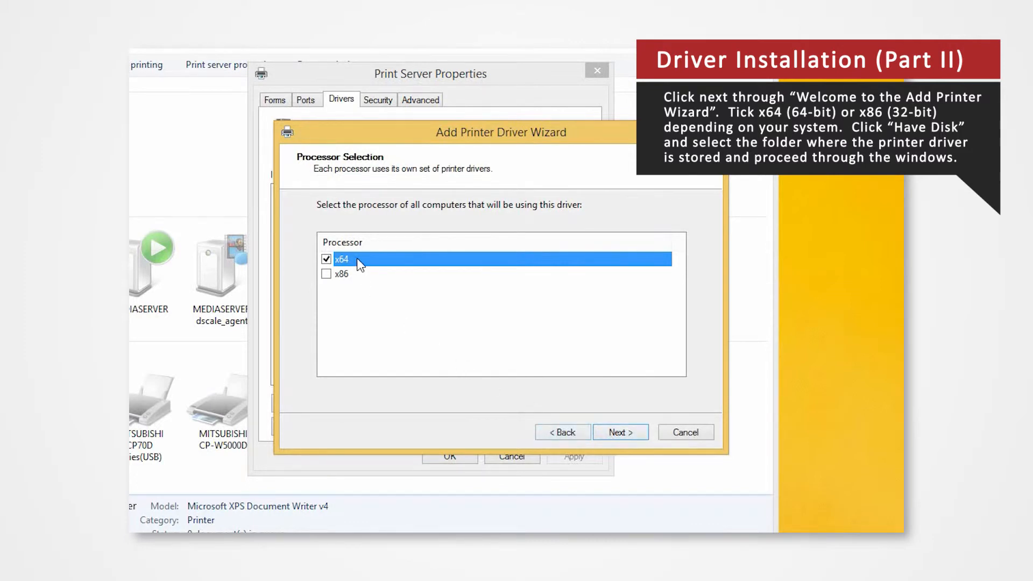
{"action": "mouse_move", "coordinate": [387, 290]}
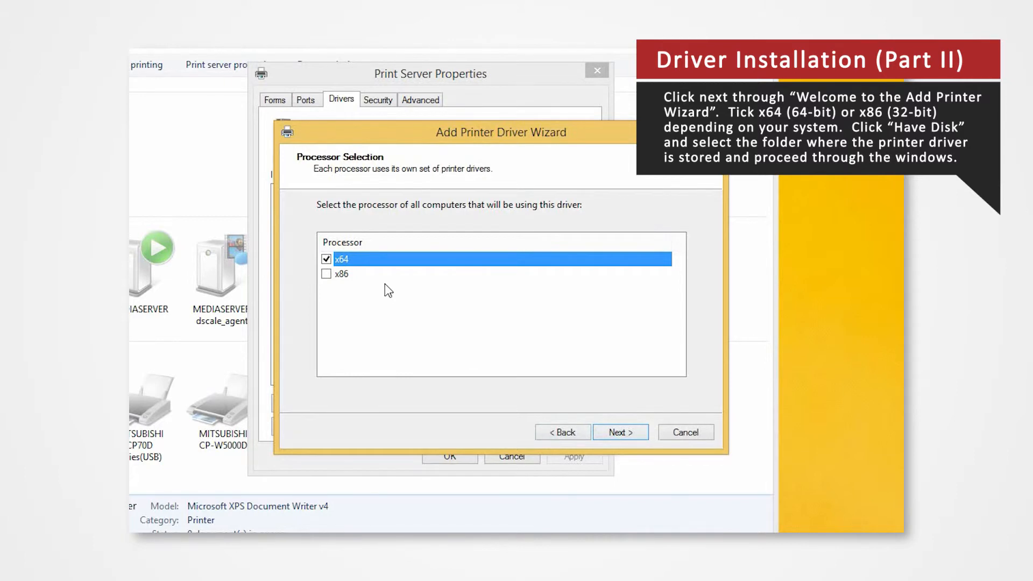
{"action": "mouse_move", "coordinate": [620, 432]}
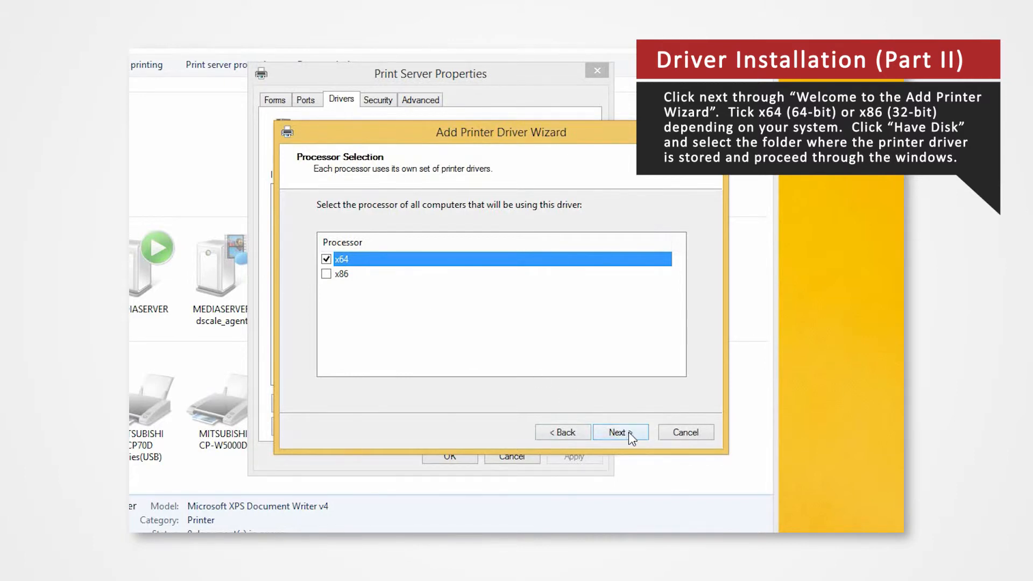
{"action": "left_click", "coordinate": [619, 432]}
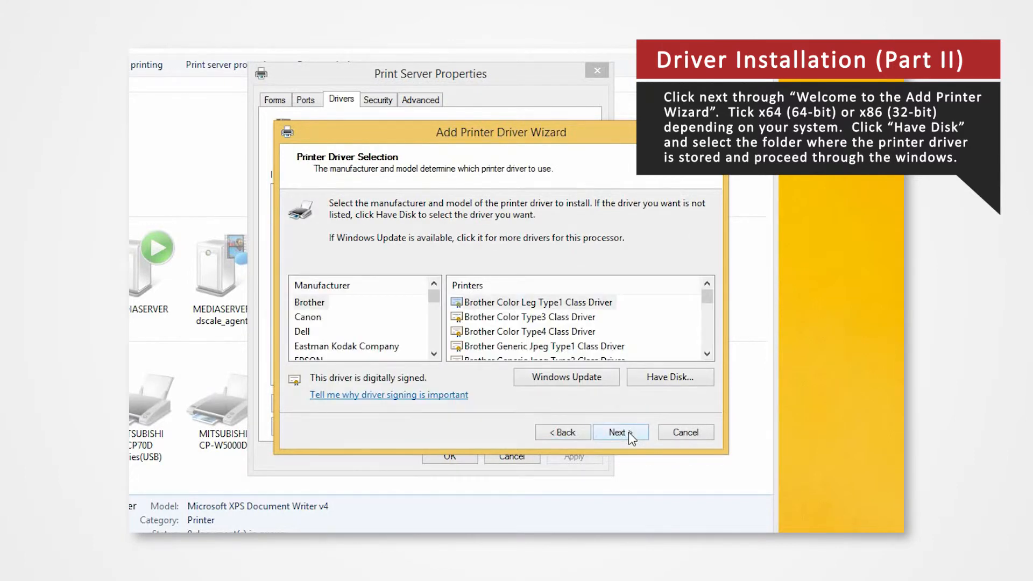
{"action": "mouse_move", "coordinate": [669, 376]}
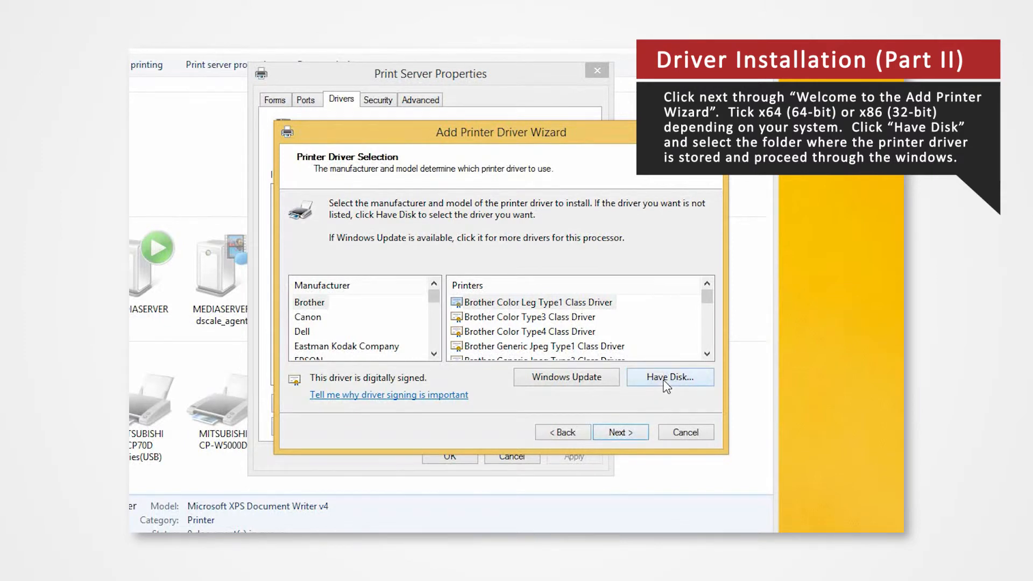
- Via Have Disk, load CPD955N0.INF from Desktop\CPD9550V_x64_Ver231_S so MITSUBISHI CP9550D/DW(USB) is listed
{"action": "left_click", "coordinate": [670, 376]}
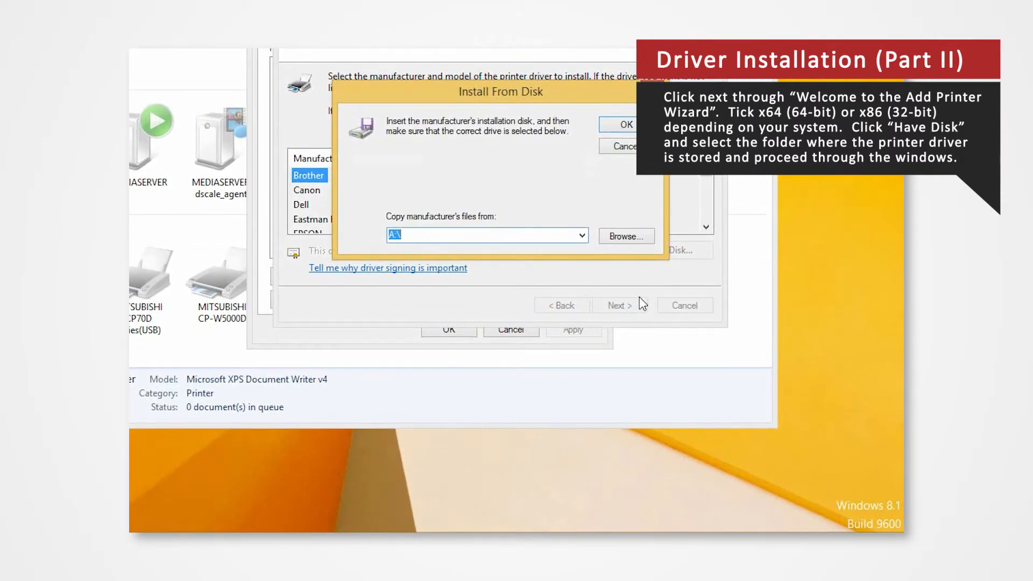
{"action": "left_click", "coordinate": [624, 235]}
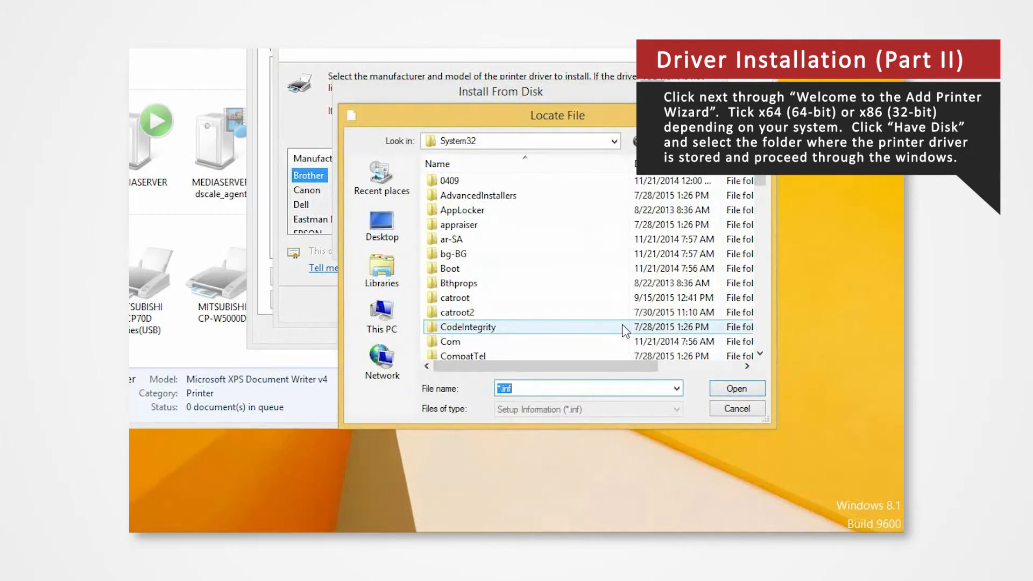
{"action": "left_click", "coordinate": [380, 224]}
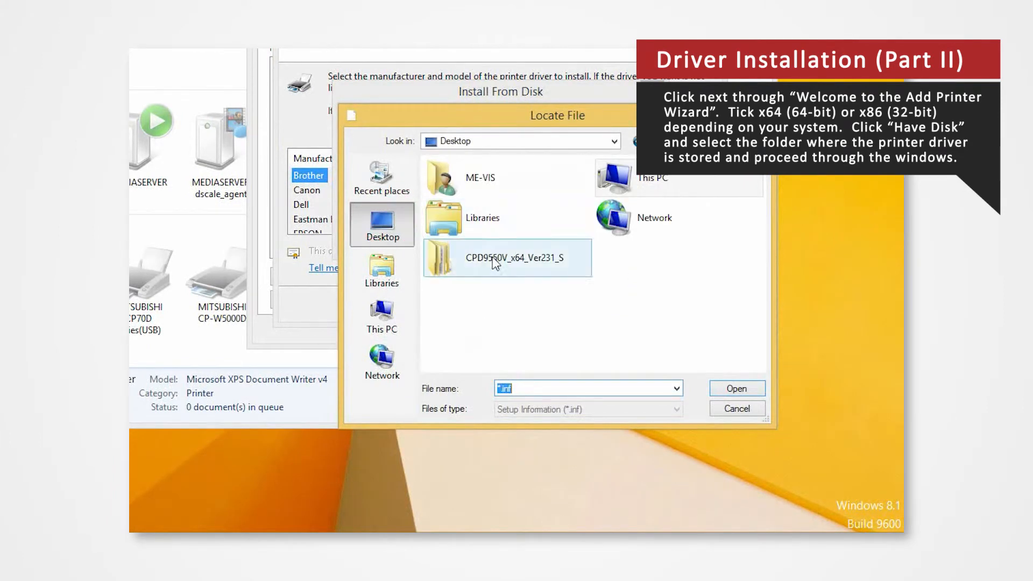
{"action": "double_click", "coordinate": [506, 257]}
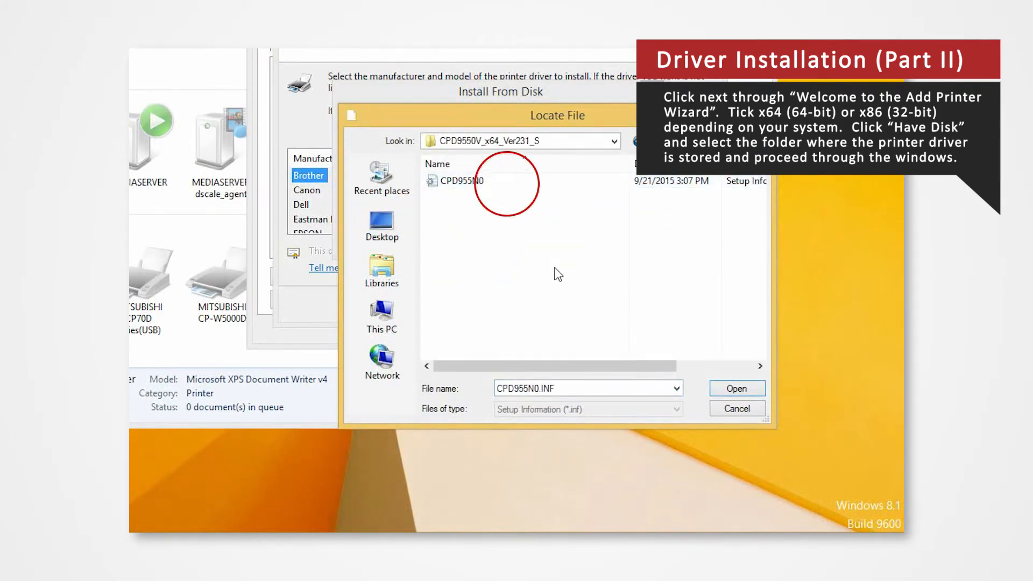
{"action": "left_click", "coordinate": [461, 181]}
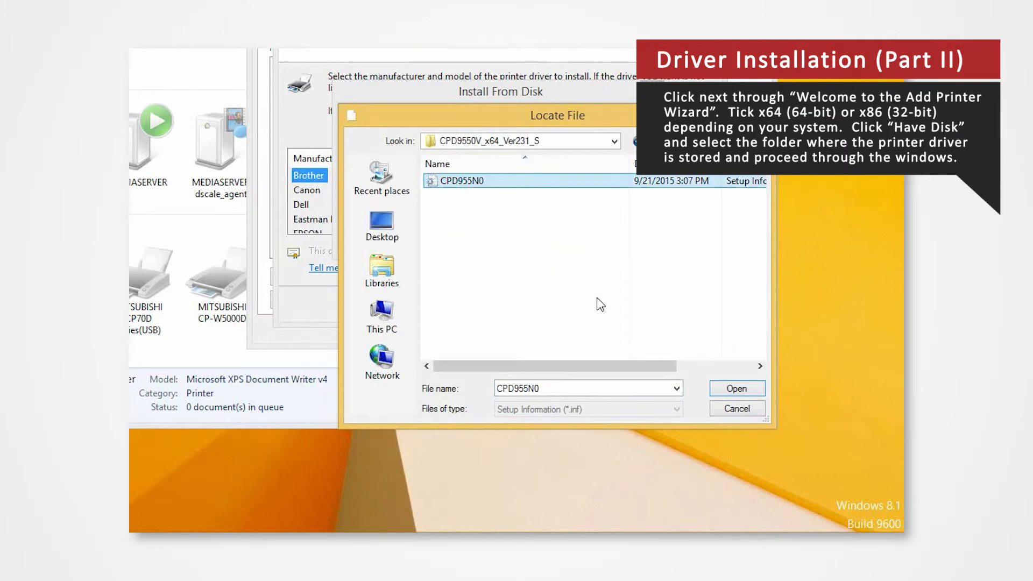
{"action": "left_click", "coordinate": [736, 388]}
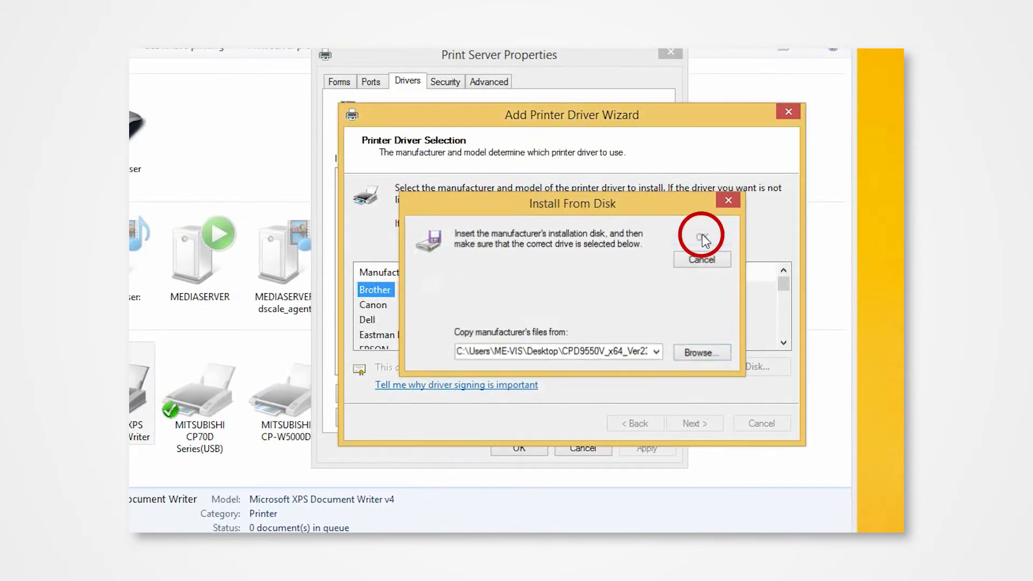
{"action": "left_click", "coordinate": [701, 236]}
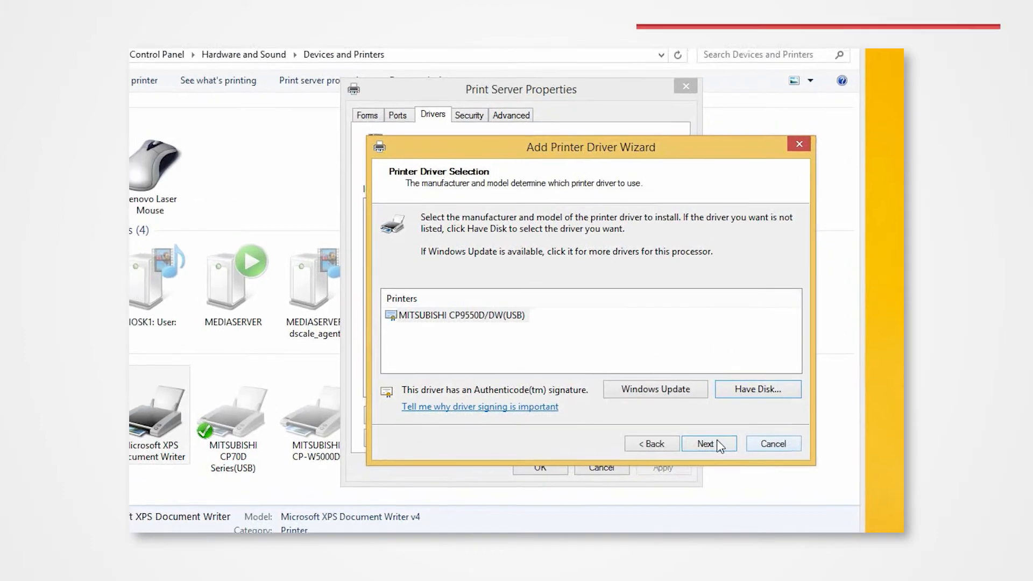
- Finish the Add Printer wizard, approve the UAC prompt and allow installing the Mitsubishi device software
{"action": "left_click", "coordinate": [704, 443]}
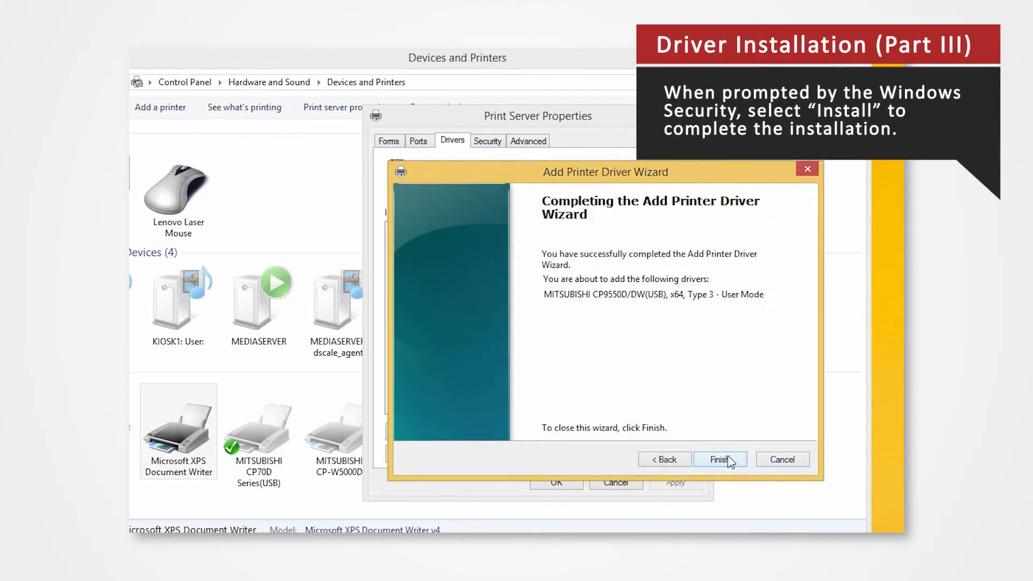
{"action": "left_click", "coordinate": [720, 459]}
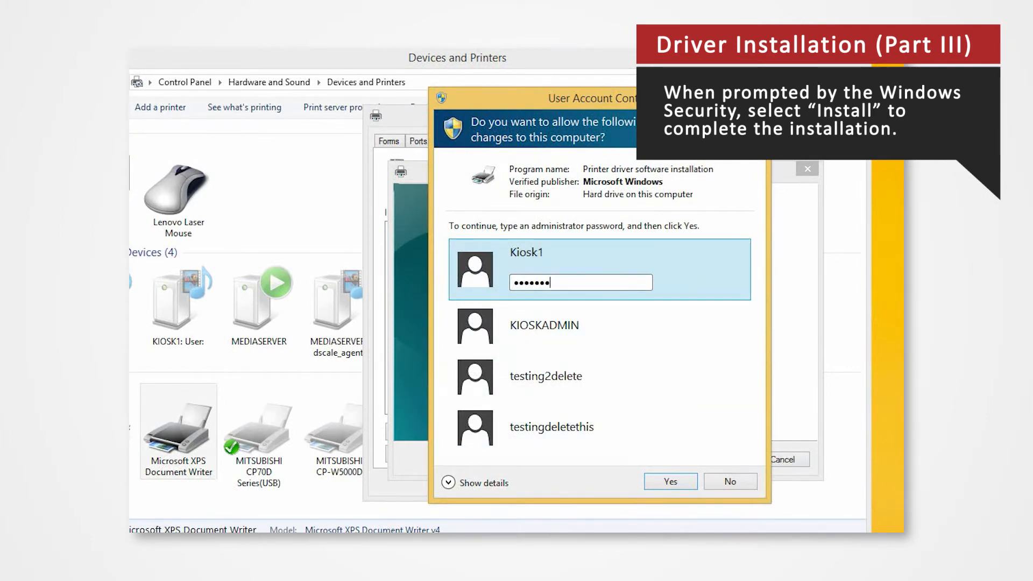
{"action": "left_click", "coordinate": [669, 481]}
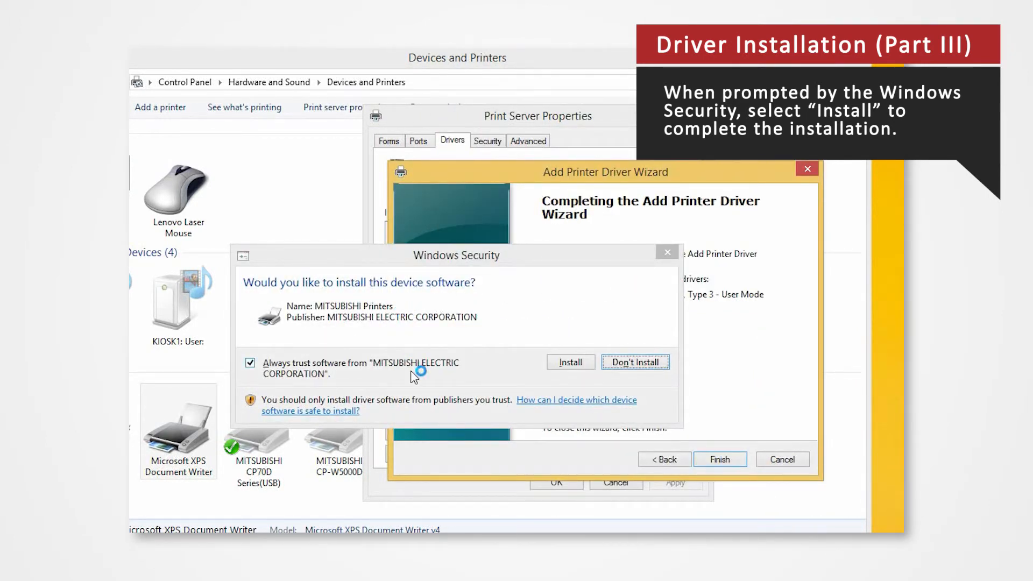
{"action": "mouse_move", "coordinate": [415, 378]}
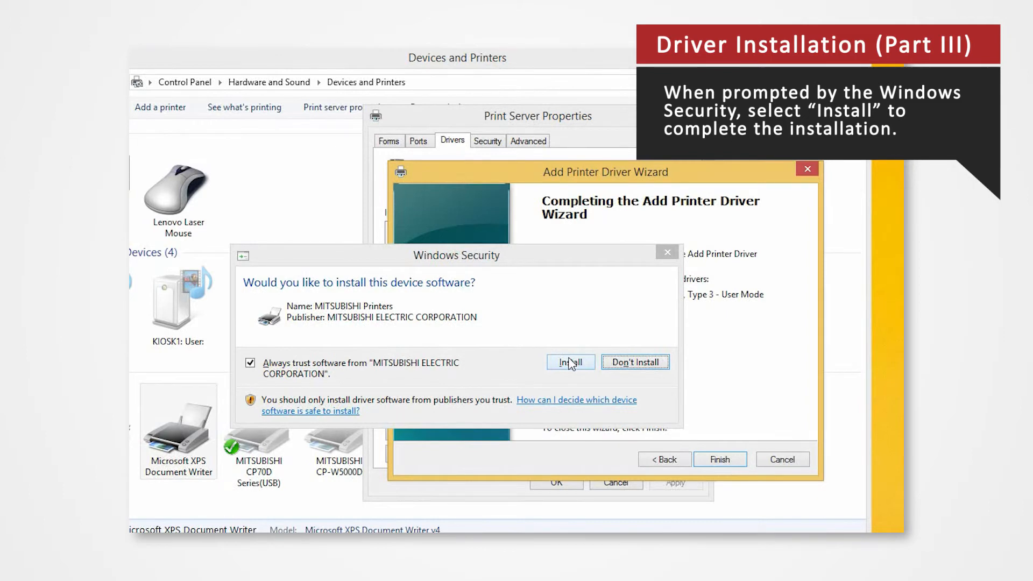
{"action": "left_click", "coordinate": [569, 361]}
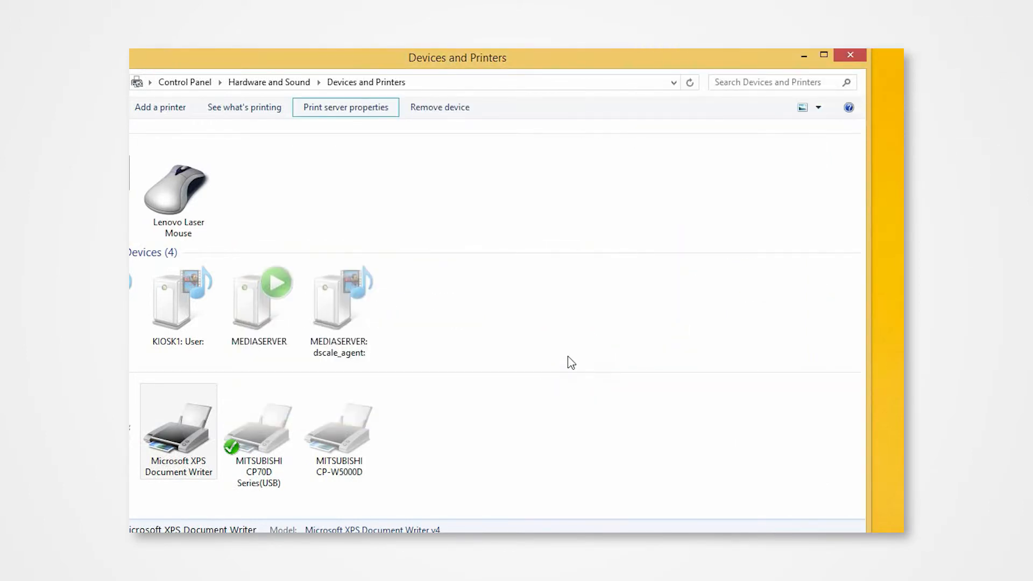
- Go back from Devices and Printers to the Control Panel home page
{"action": "left_click", "coordinate": [849, 55]}
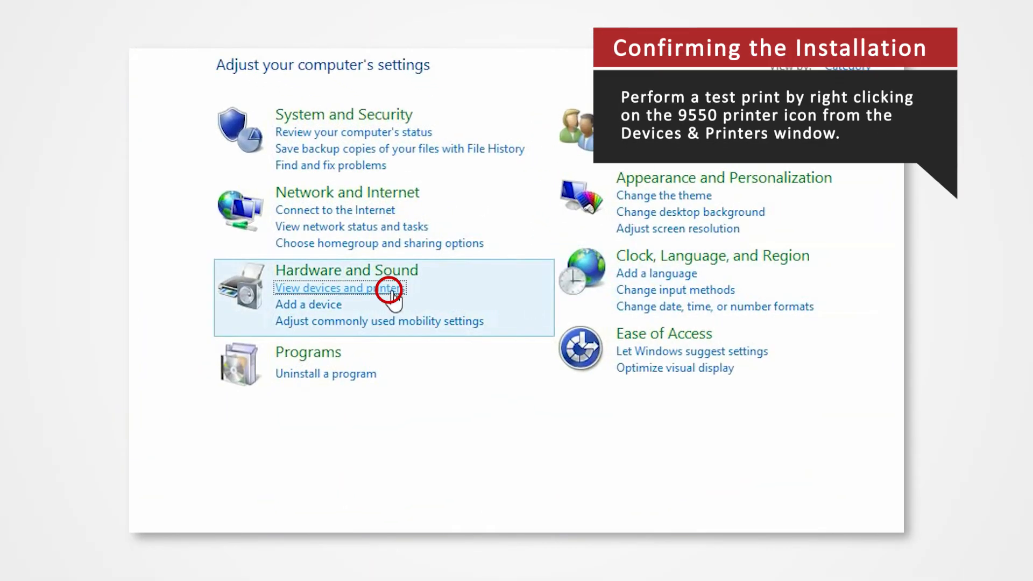
- From the CP9550D/DW(USB) printer's properties in Devices and Printers, print a test page
{"action": "left_click", "coordinate": [336, 288]}
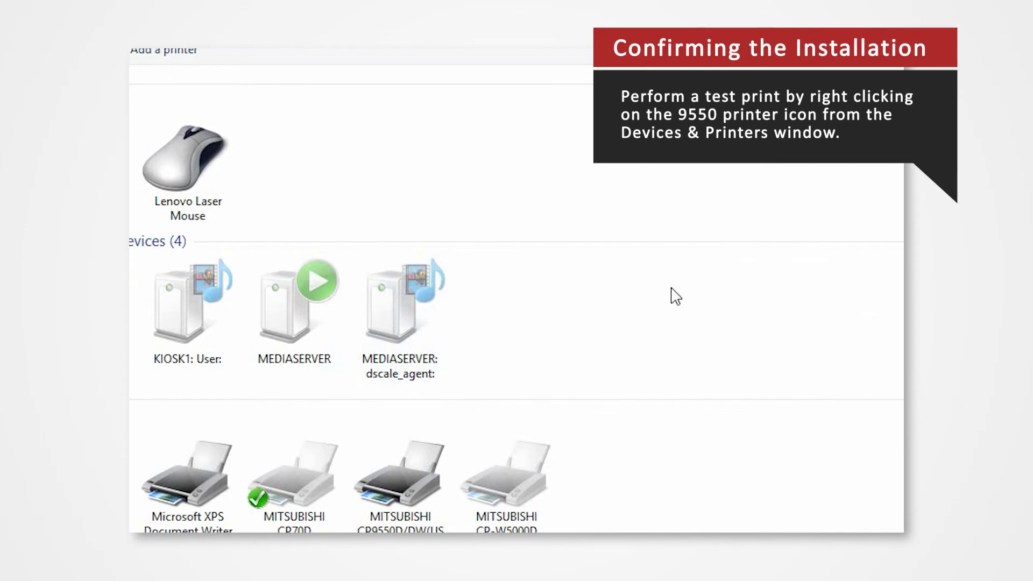
{"action": "left_click", "coordinate": [461, 198]}
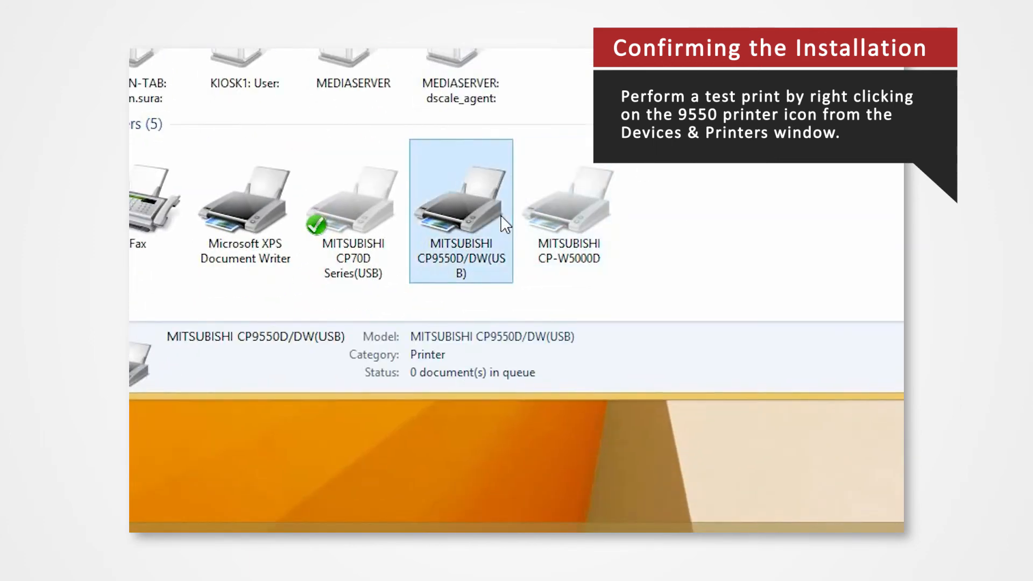
{"action": "right_click", "coordinate": [460, 211]}
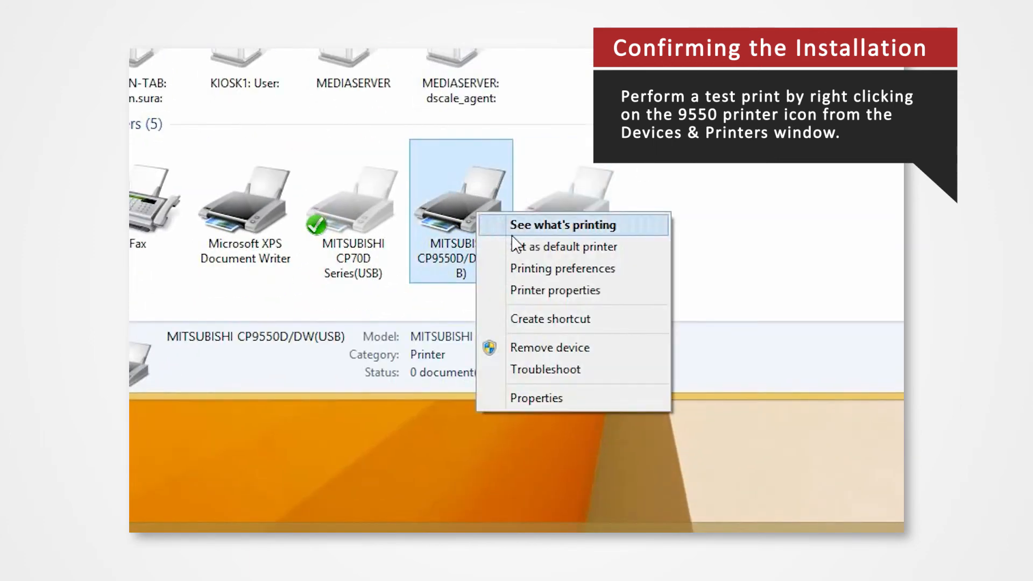
{"action": "left_click", "coordinate": [536, 398]}
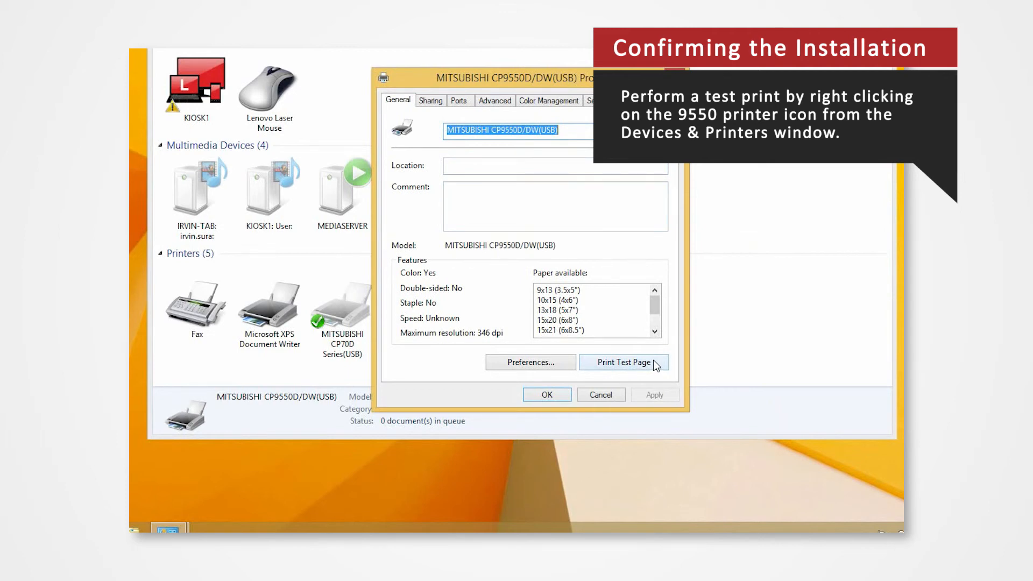
{"action": "left_click", "coordinate": [622, 363]}
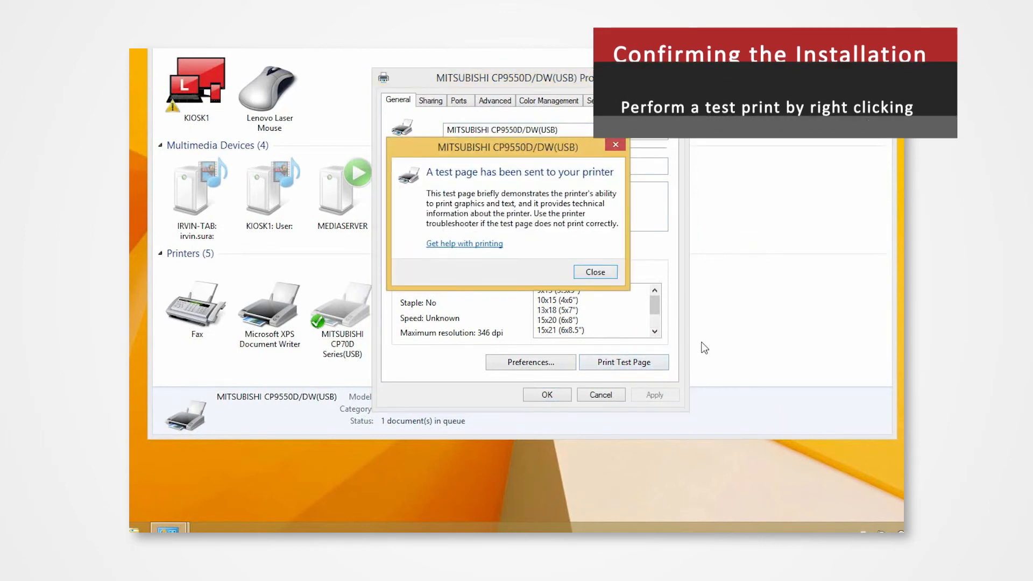